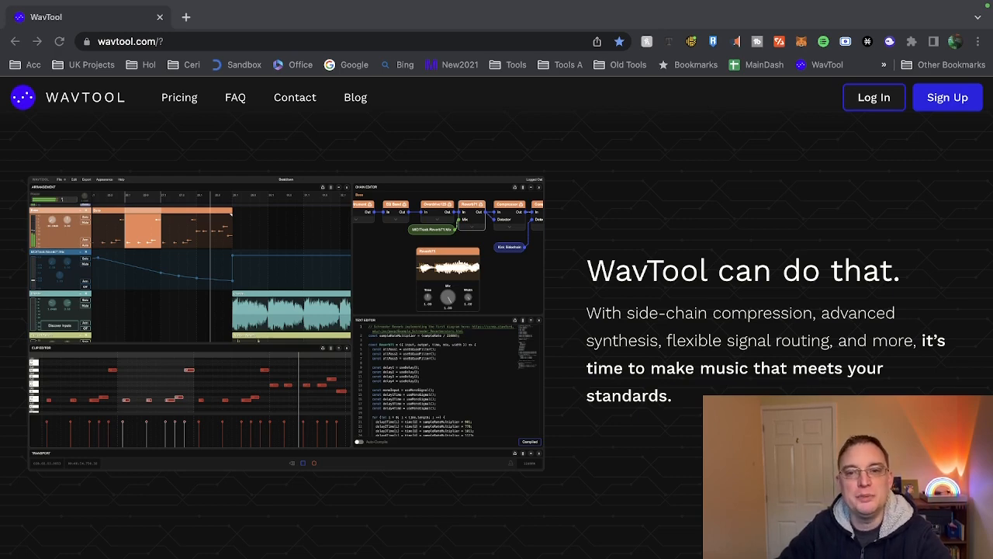
- Browse the homepage and show the 'For musicians' Conductor example, then read the feature and export sections
scroll("down", 3)
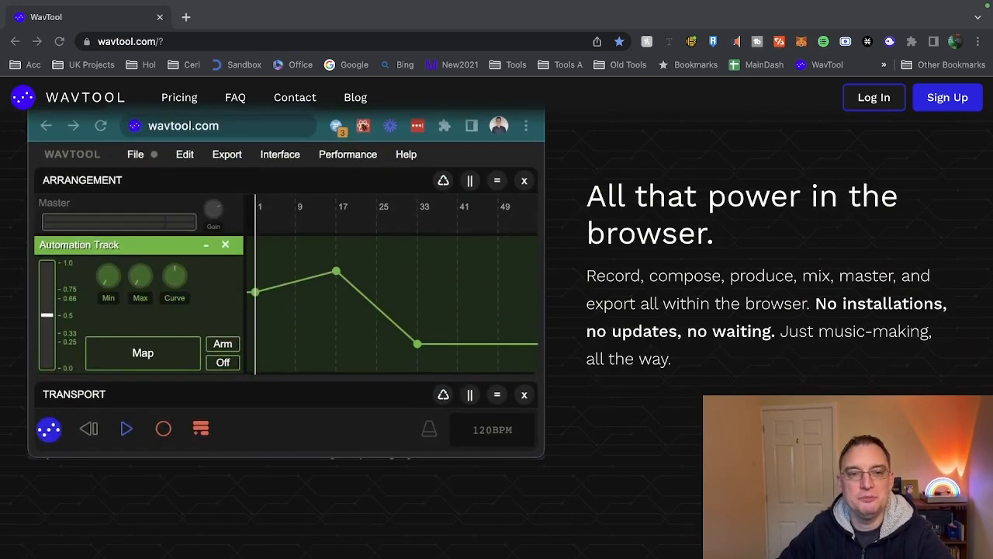
scroll("down", 3)
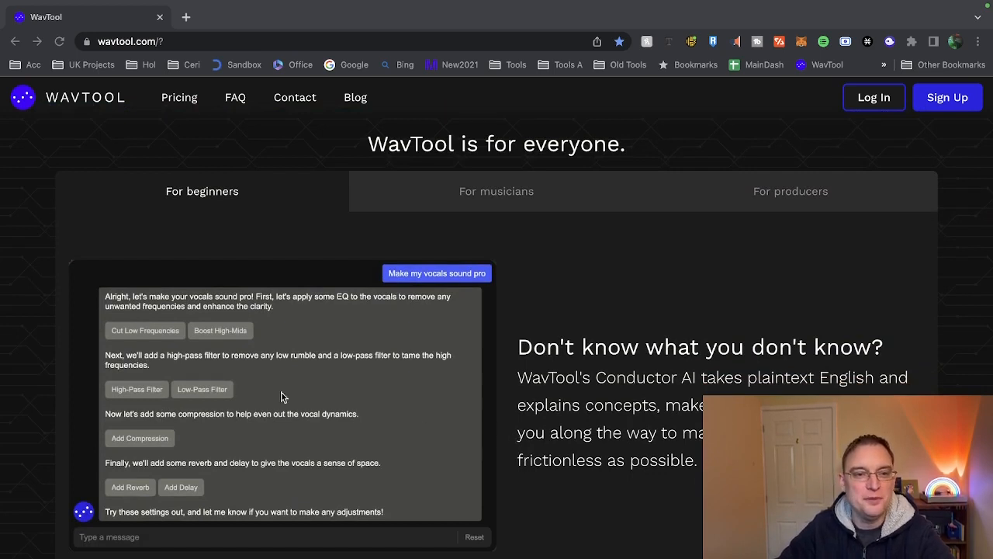
mouse_move(308, 324)
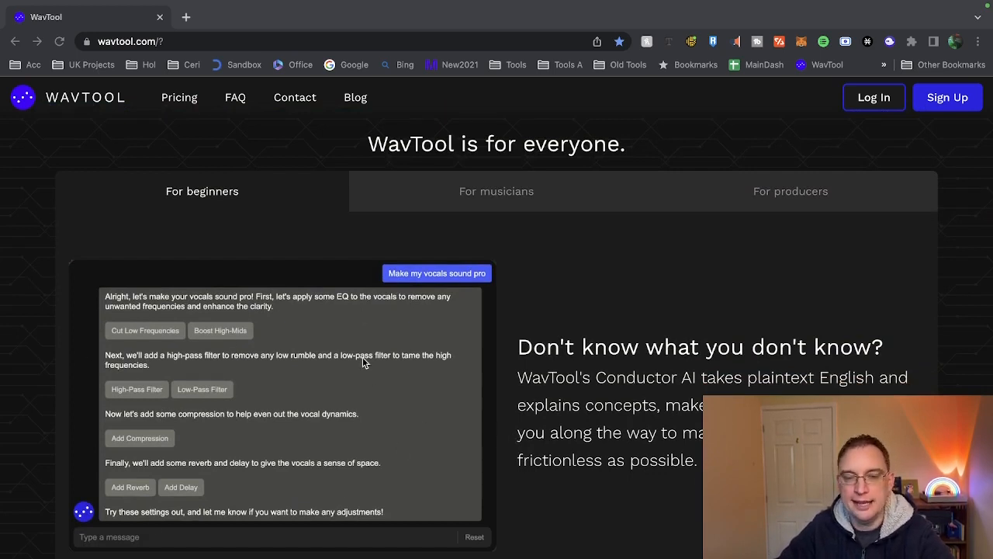
left_click(497, 191)
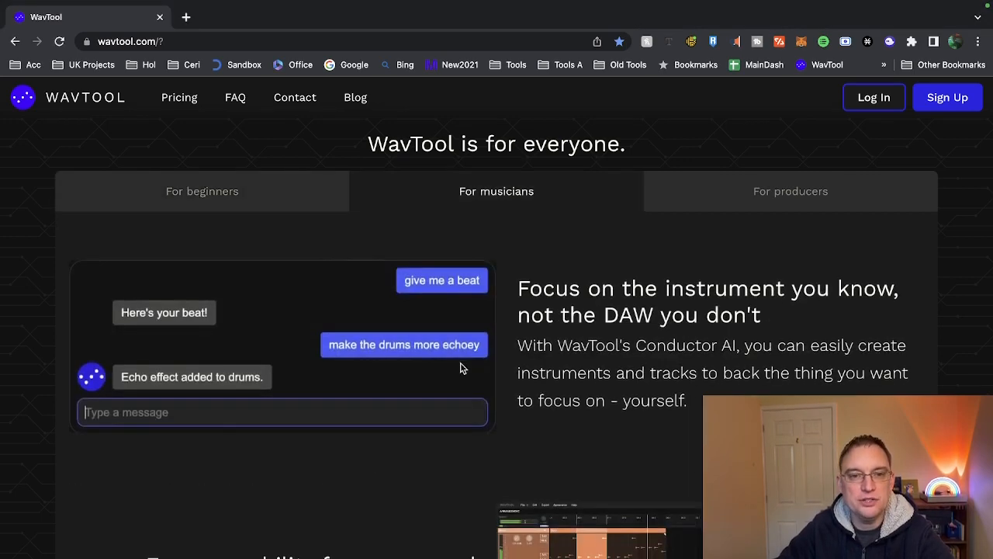
mouse_move(606, 425)
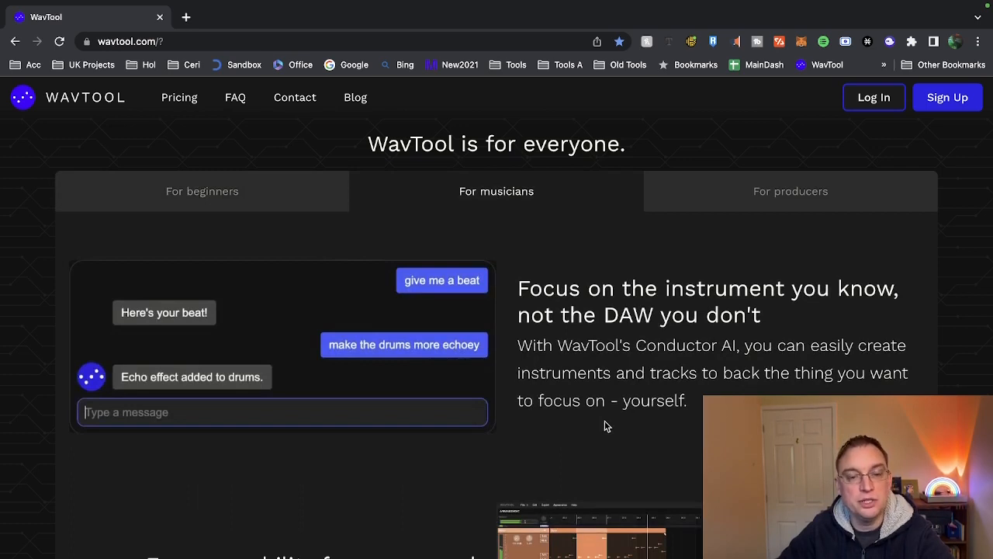
scroll("down", 3)
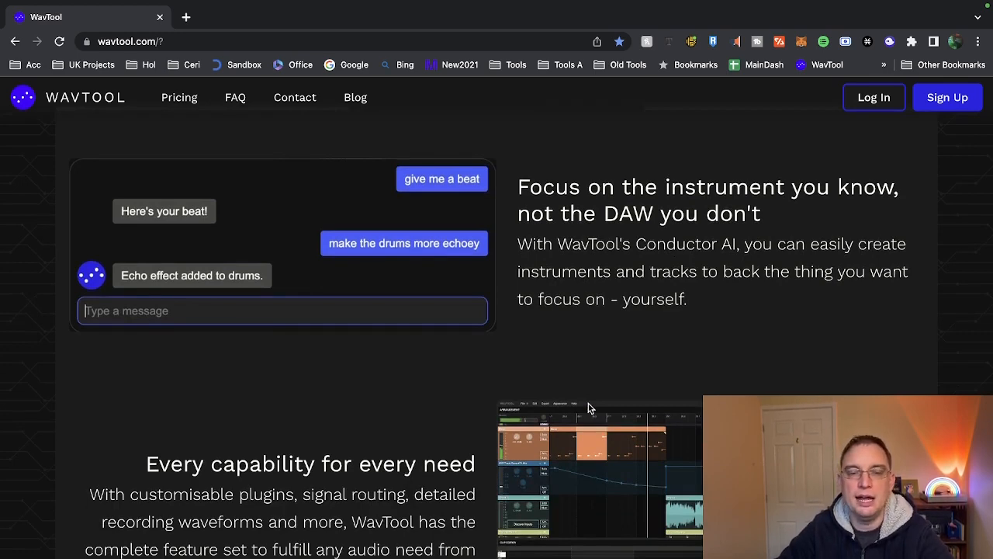
scroll("down", 3)
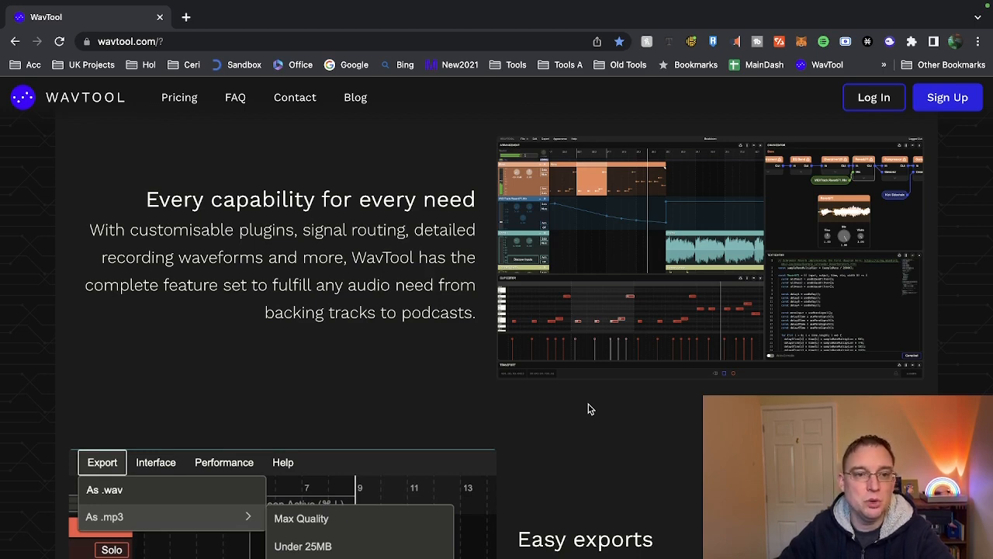
scroll("down", 3)
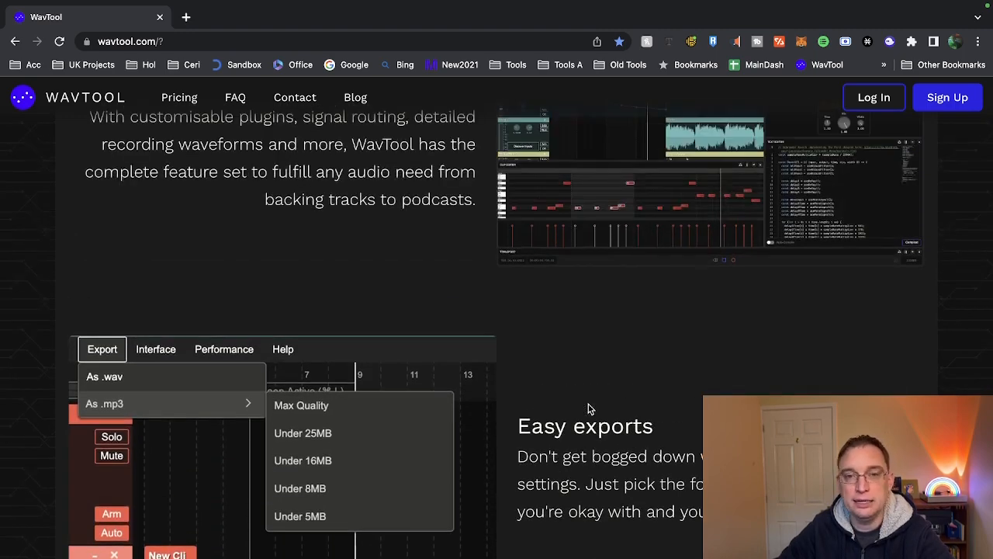
scroll("down", 3)
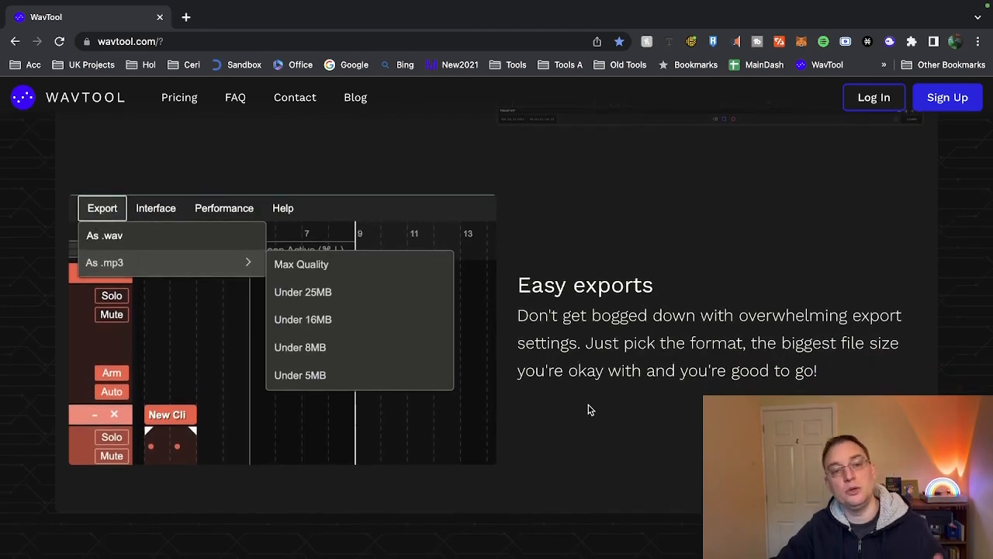
scroll("down", 3)
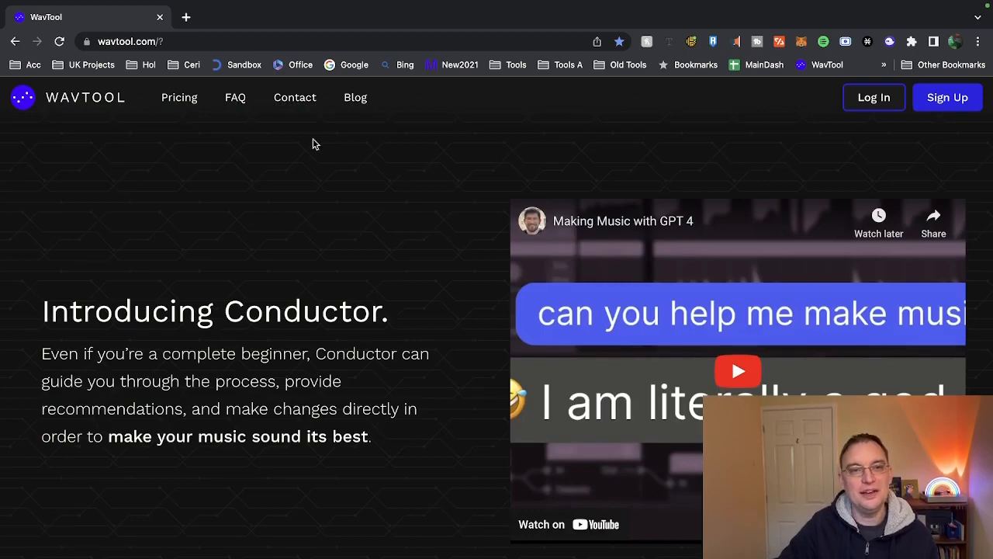
- Read the FAQ page down through the audio import, instrument, export format and Conductor answers
left_click(236, 96)
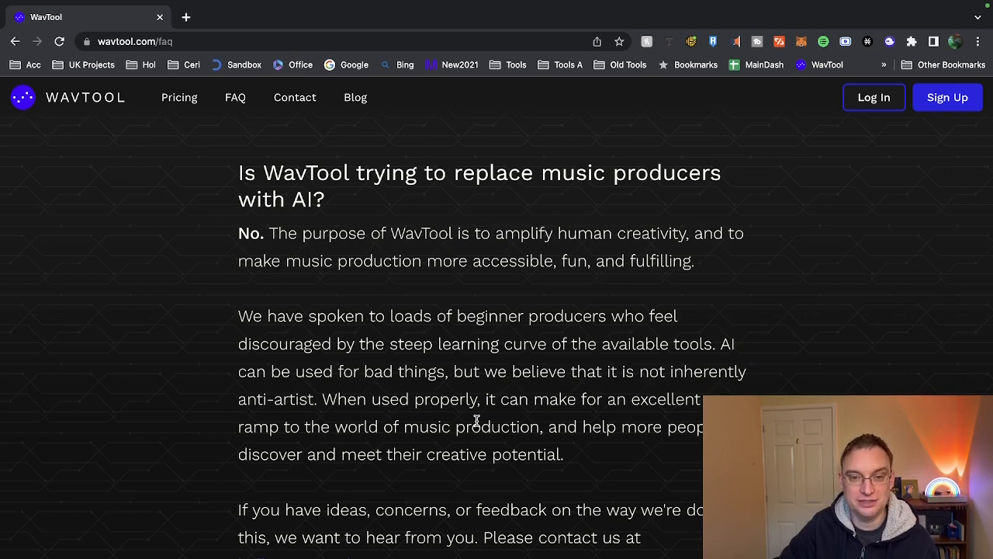
scroll("down", 3)
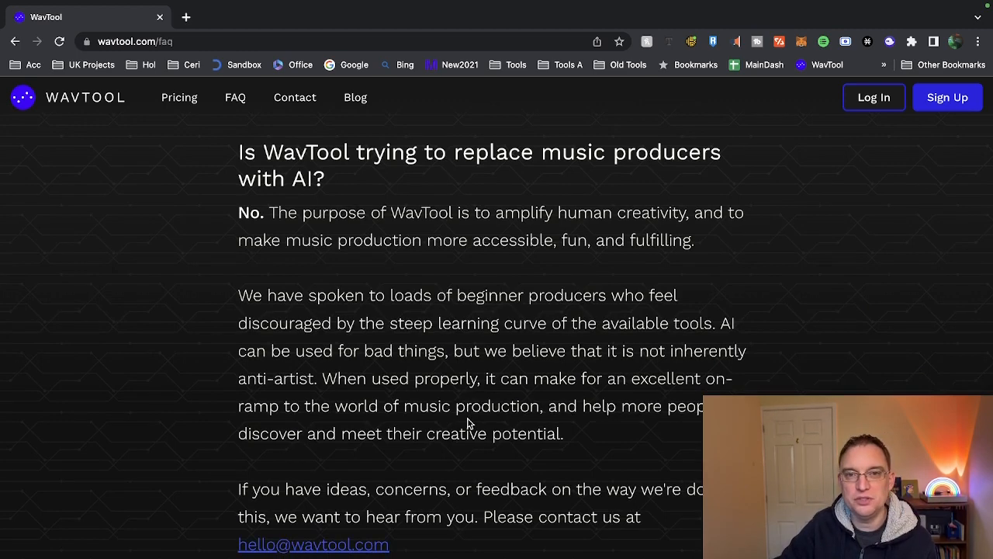
scroll("down", 3)
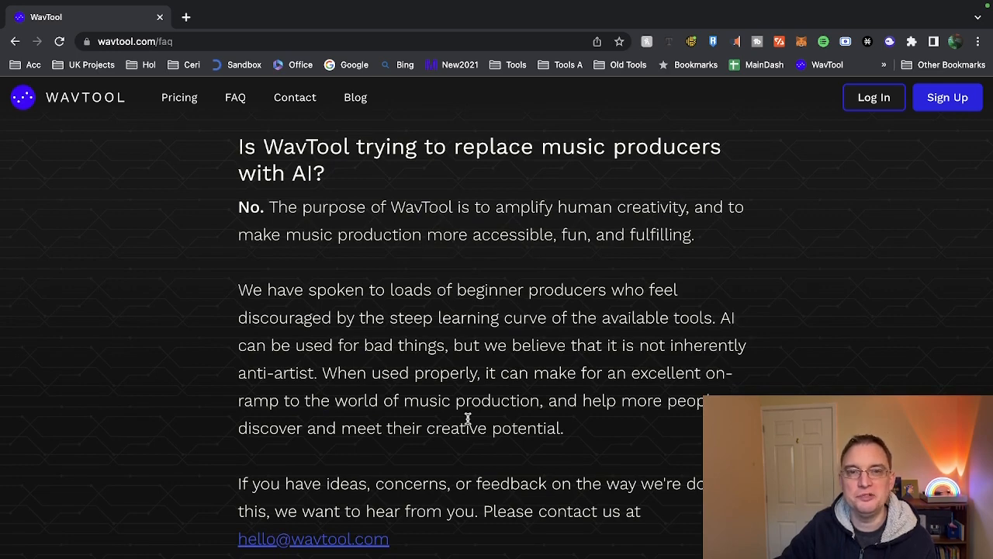
scroll("down", 3)
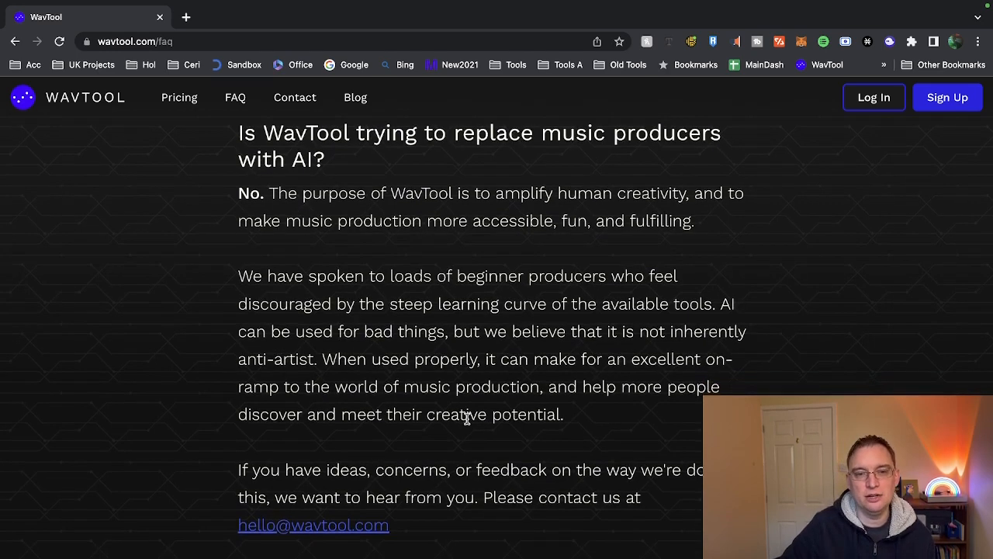
scroll("down", 3)
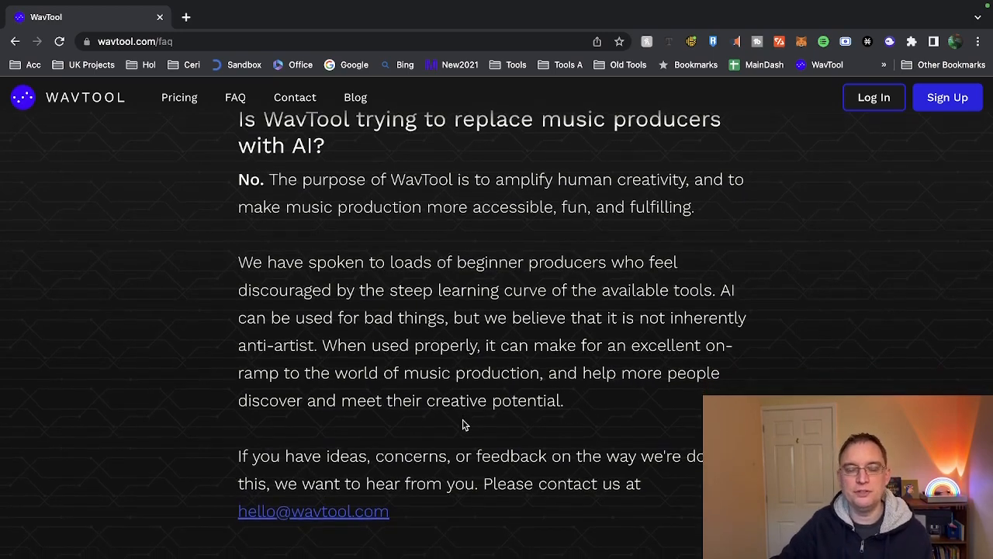
scroll("down", 3)
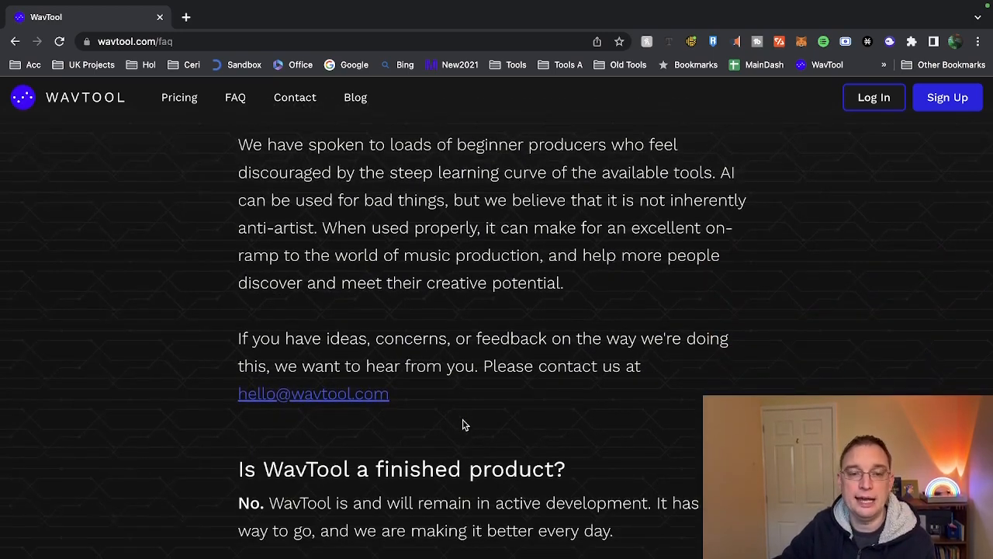
scroll("down", 3)
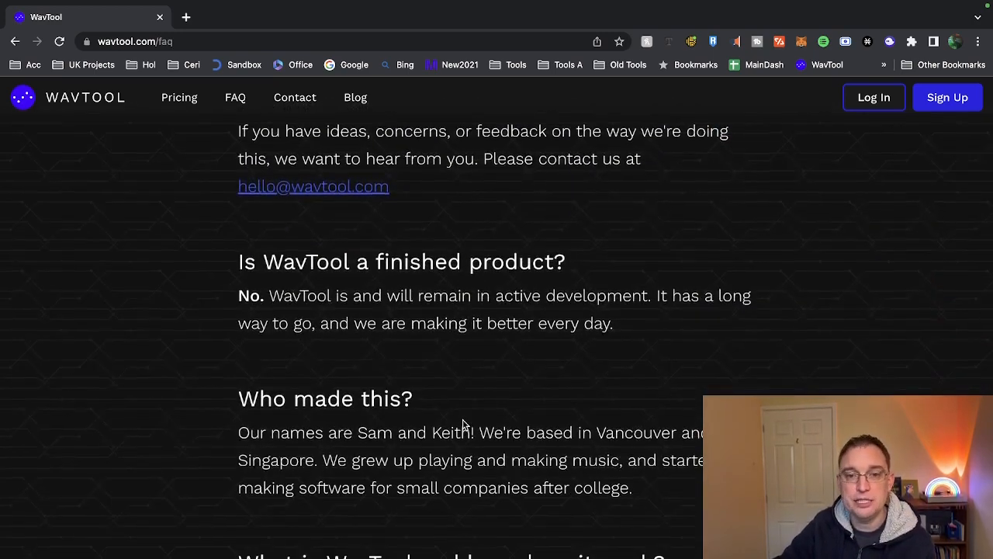
scroll("down", 3)
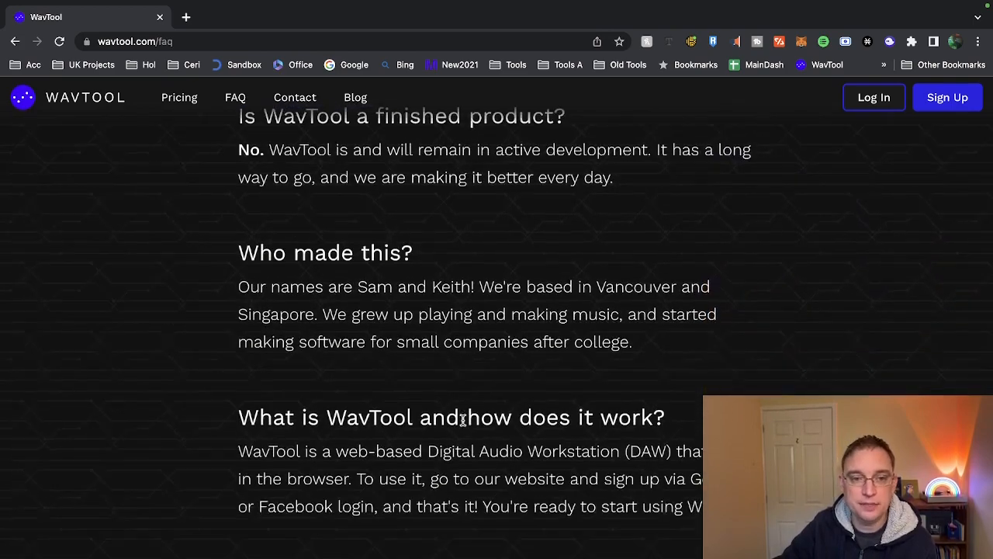
scroll("down", 3)
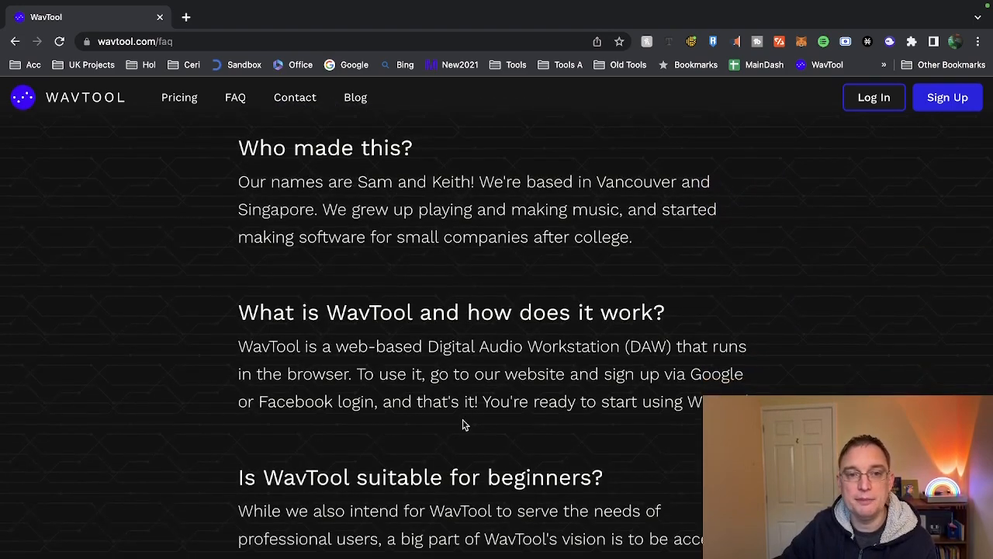
scroll("down", 3)
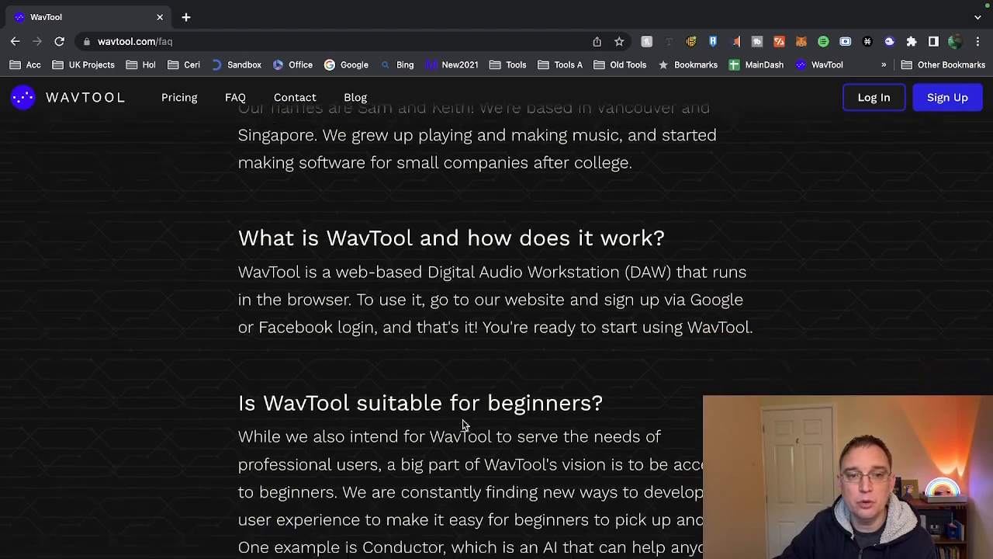
scroll("down", 3)
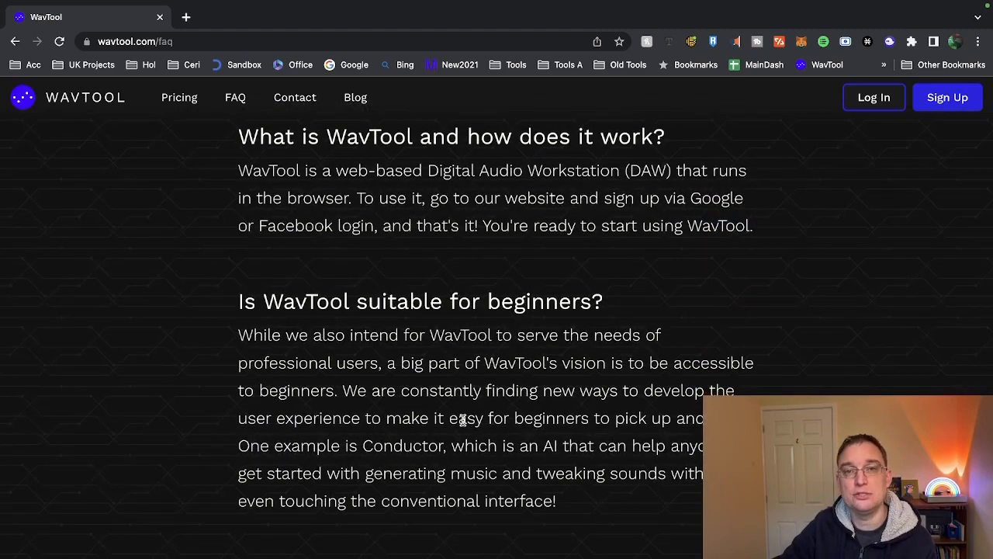
scroll("down", 3)
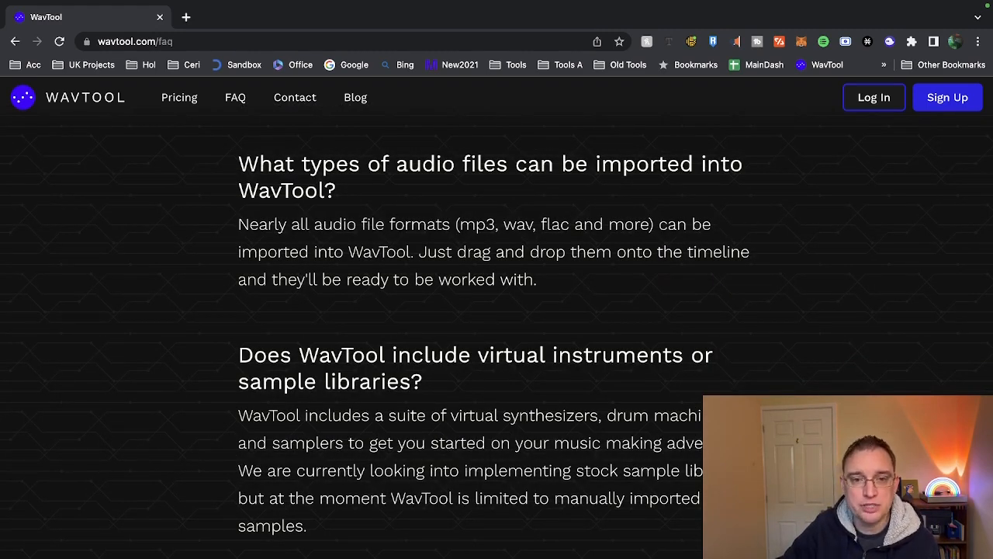
scroll("down", 3)
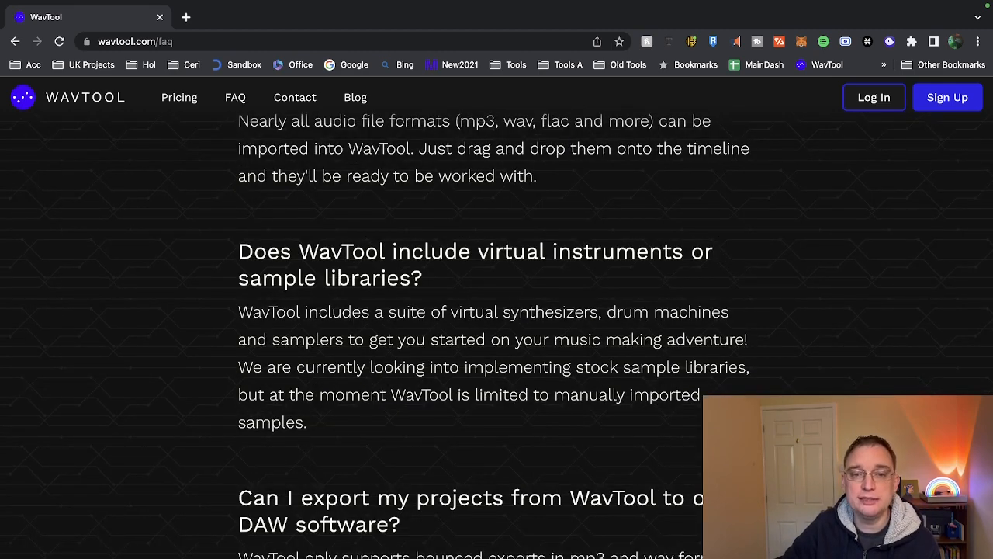
scroll("down", 3)
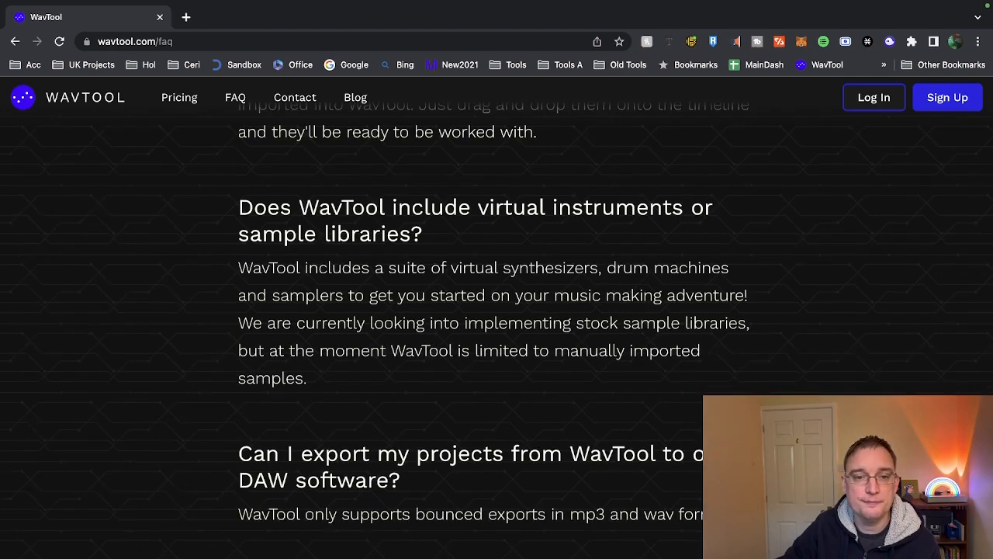
scroll("down", 3)
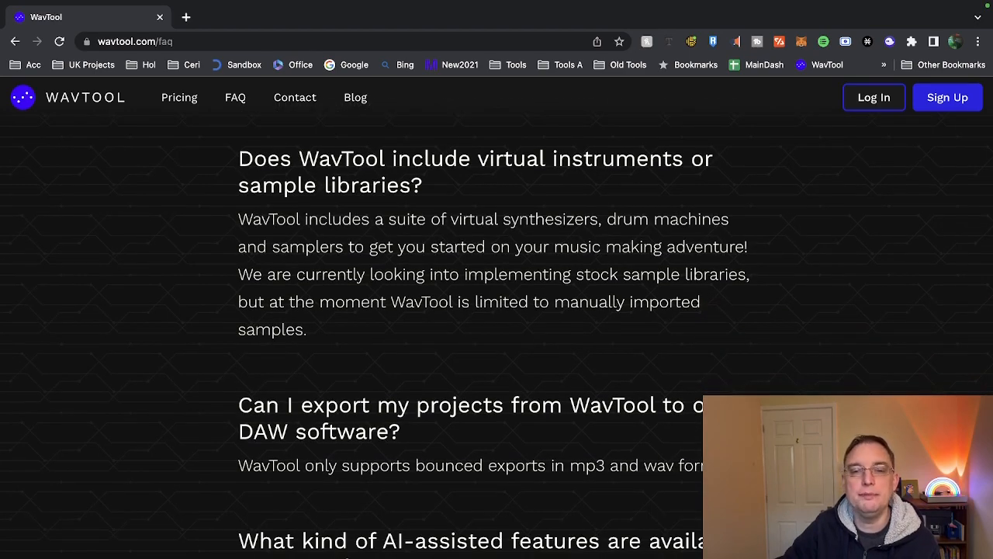
scroll("down", 3)
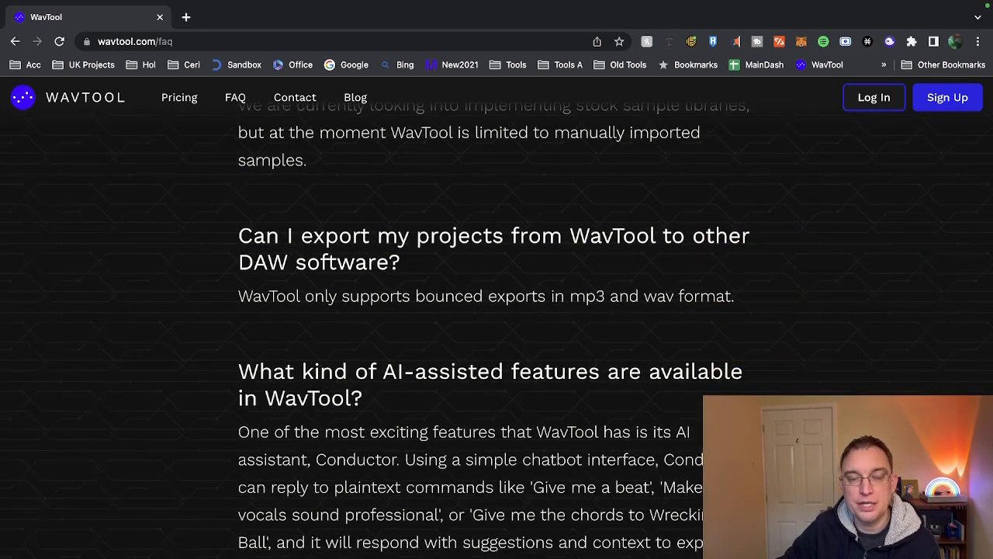
scroll("down", 3)
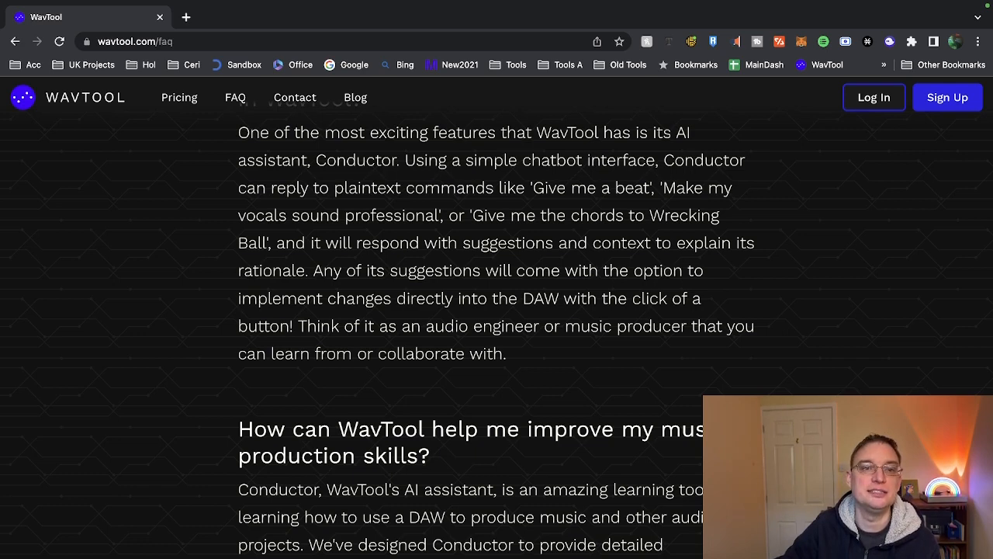
- Review the Basic and Pro plans on the pricing page and launch the app on the free Basic plan
left_click(180, 96)
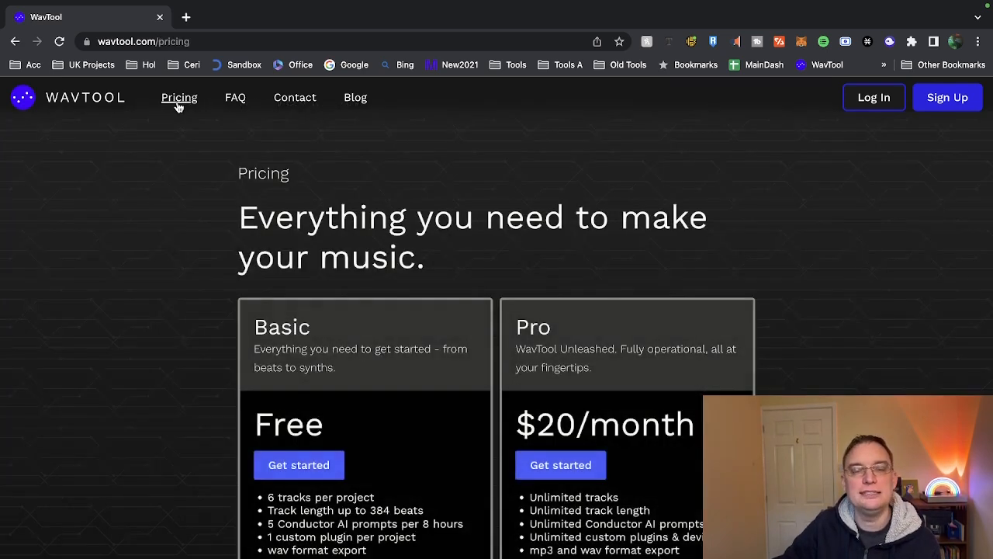
scroll("down", 3)
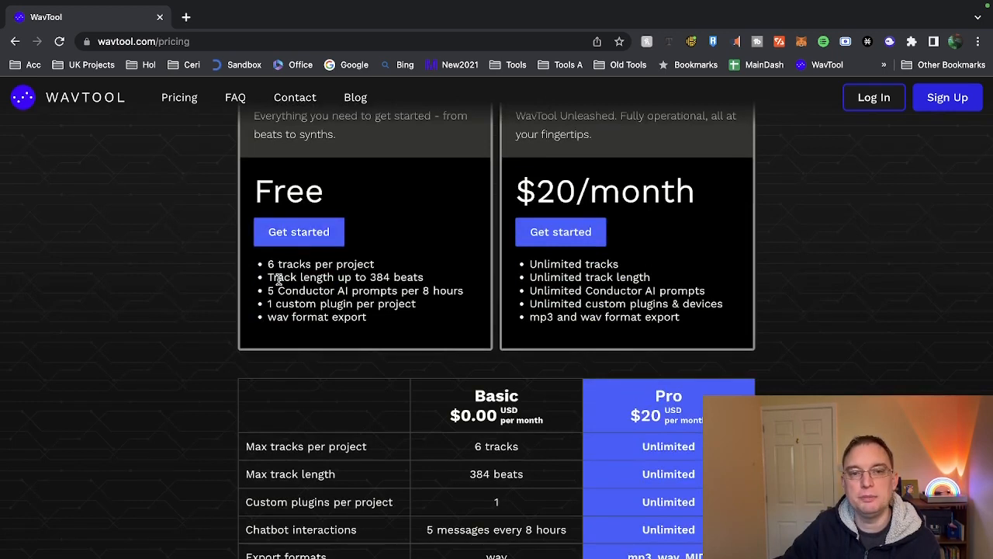
scroll("down", 3)
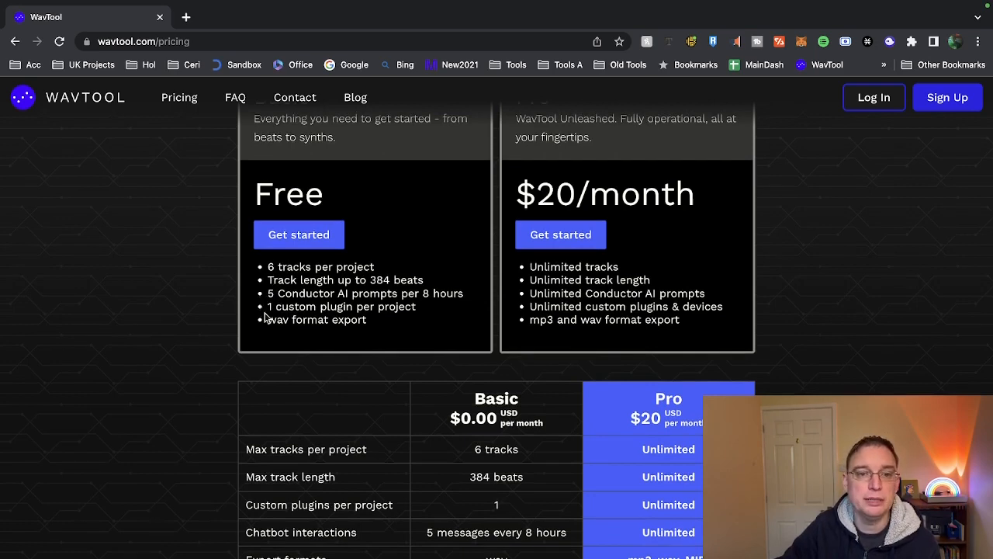
mouse_move(310, 338)
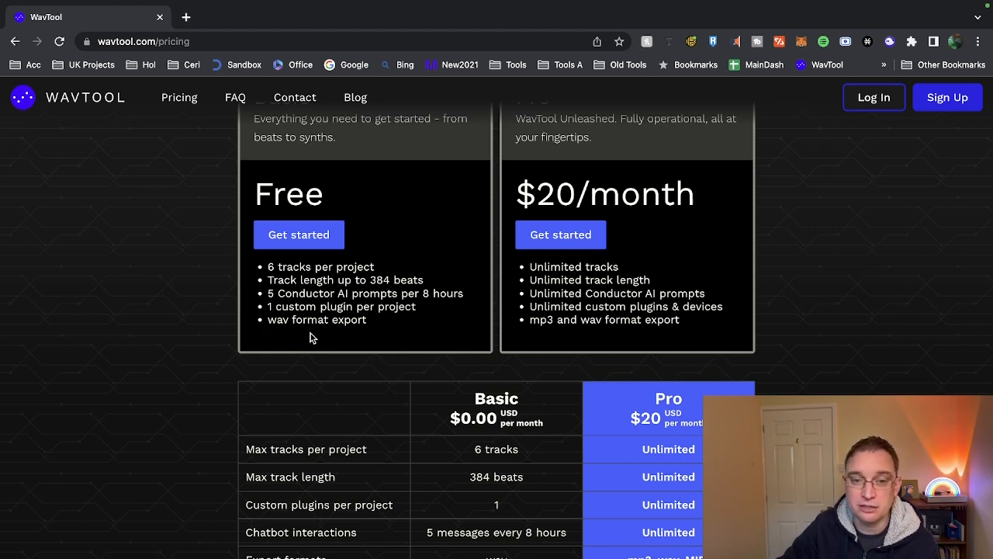
mouse_move(769, 339)
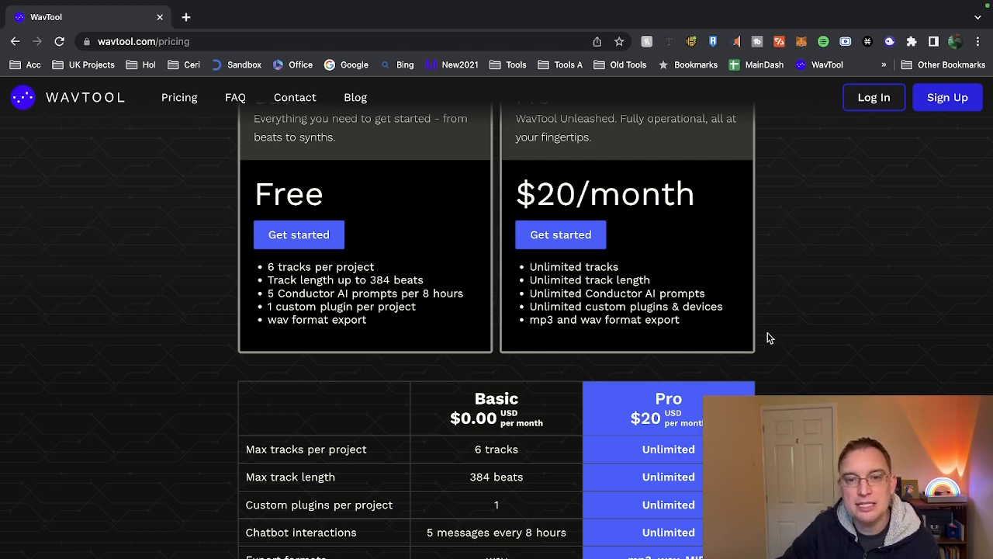
scroll("down", 3)
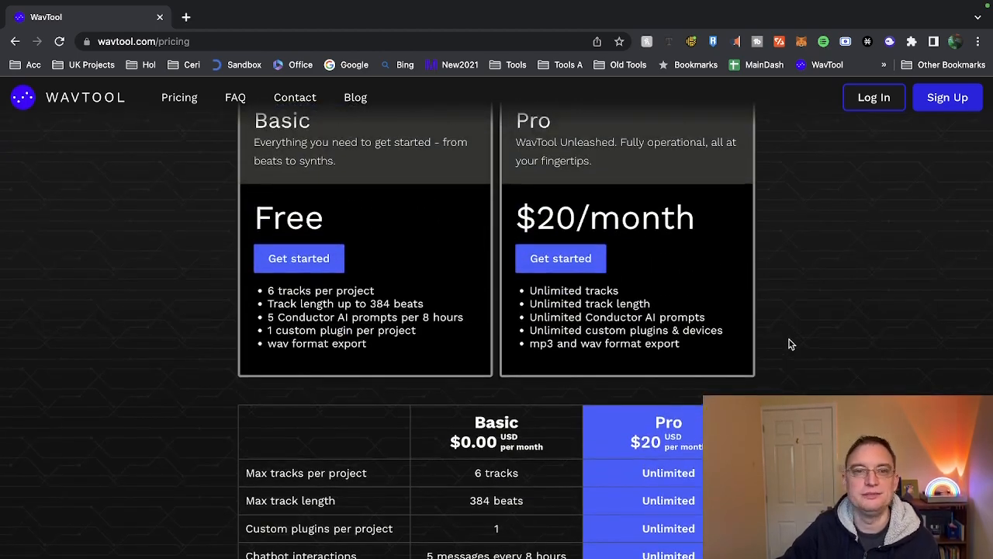
left_click(298, 257)
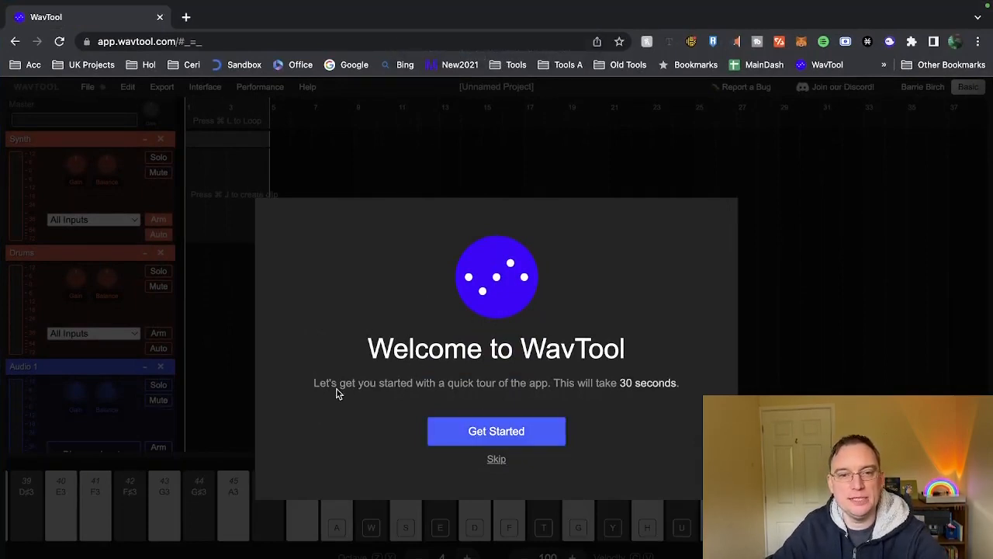
- Step through every page of the welcome tour and close it to reach the empty project
left_click(497, 431)
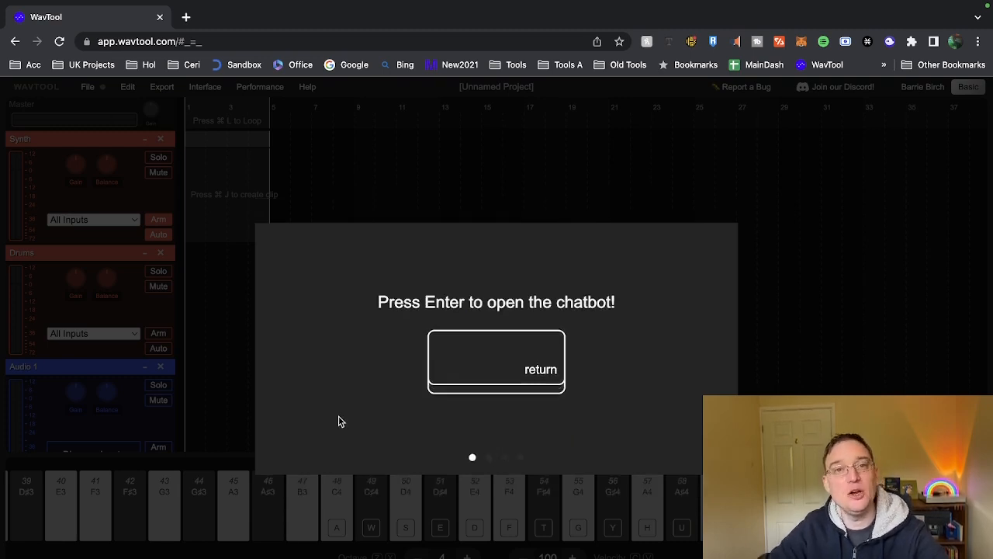
key("Return")
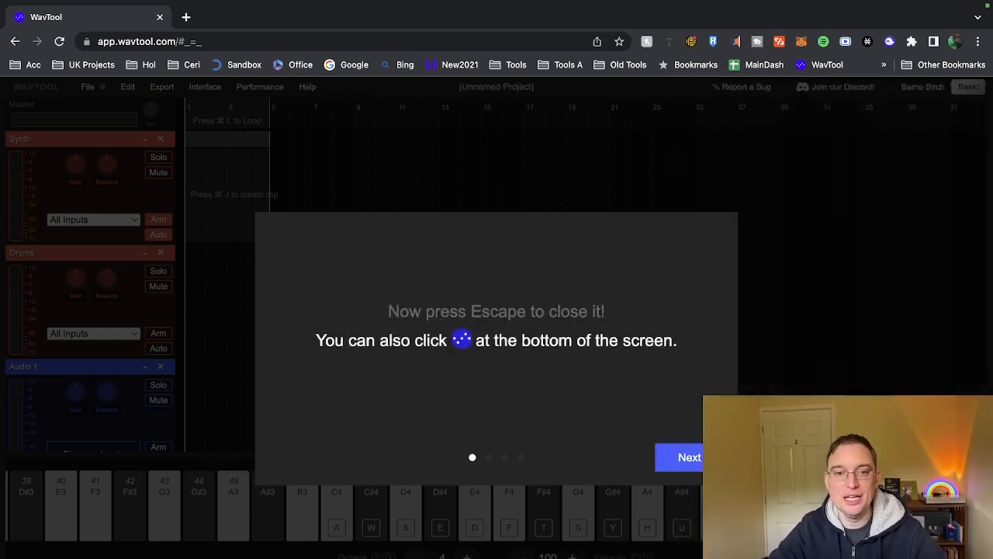
mouse_move(621, 442)
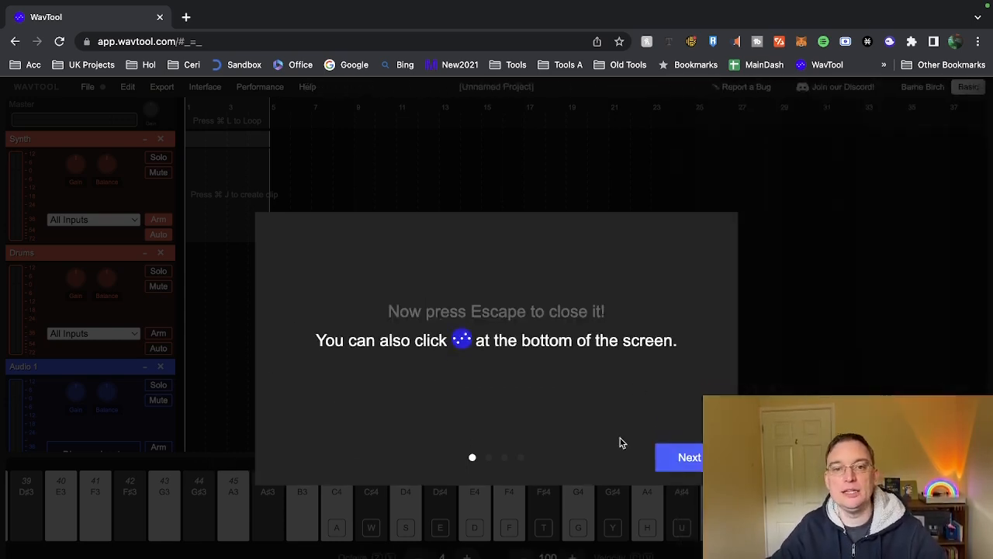
left_click(689, 456)
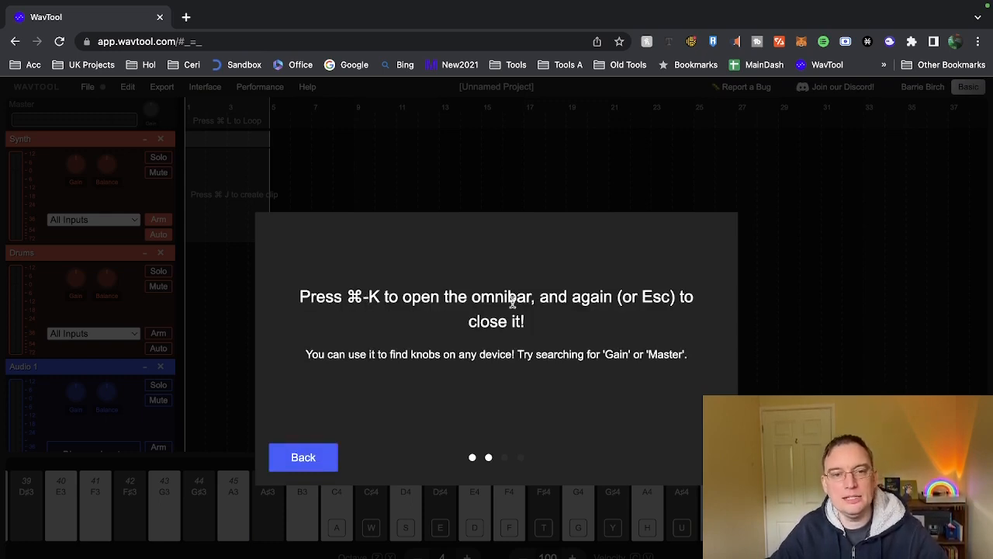
mouse_move(534, 321)
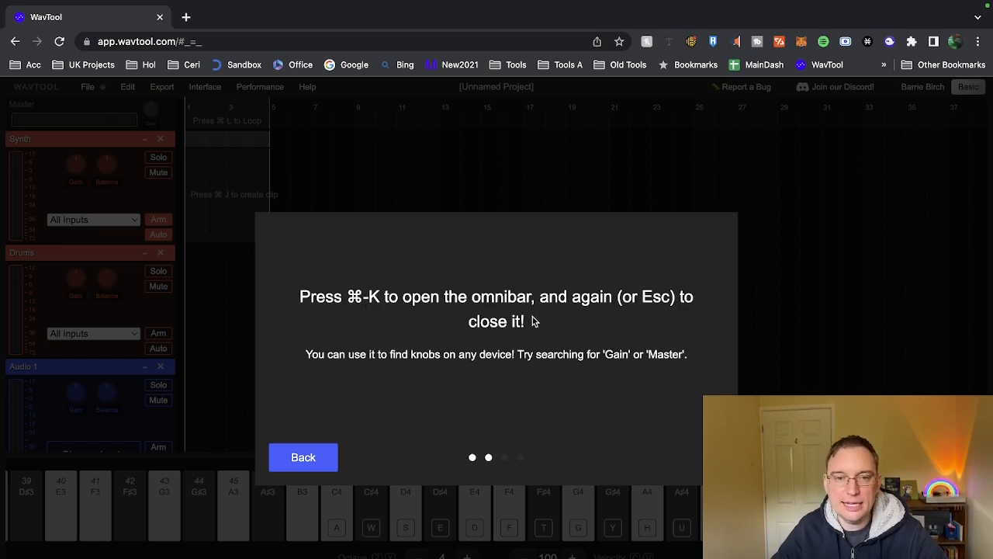
left_click(679, 456)
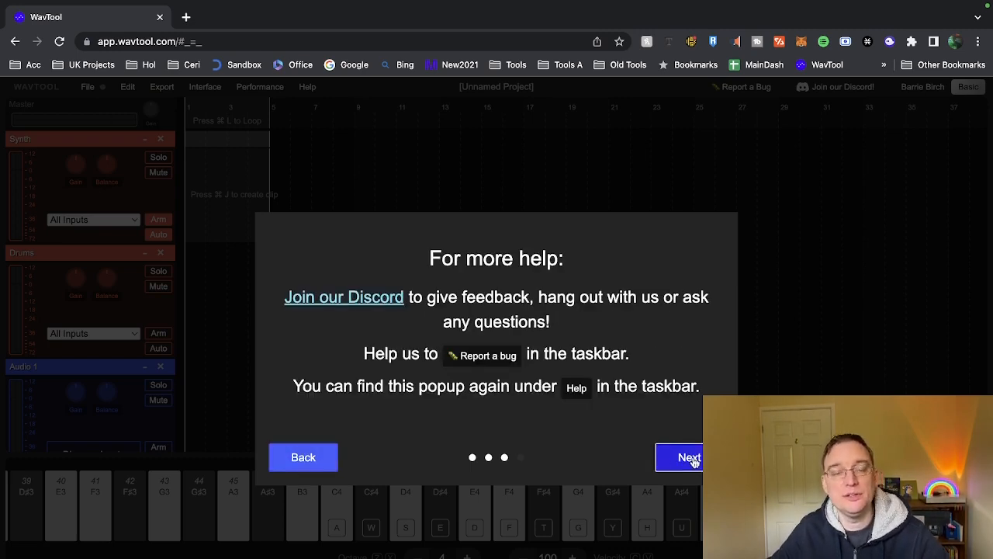
left_click(689, 456)
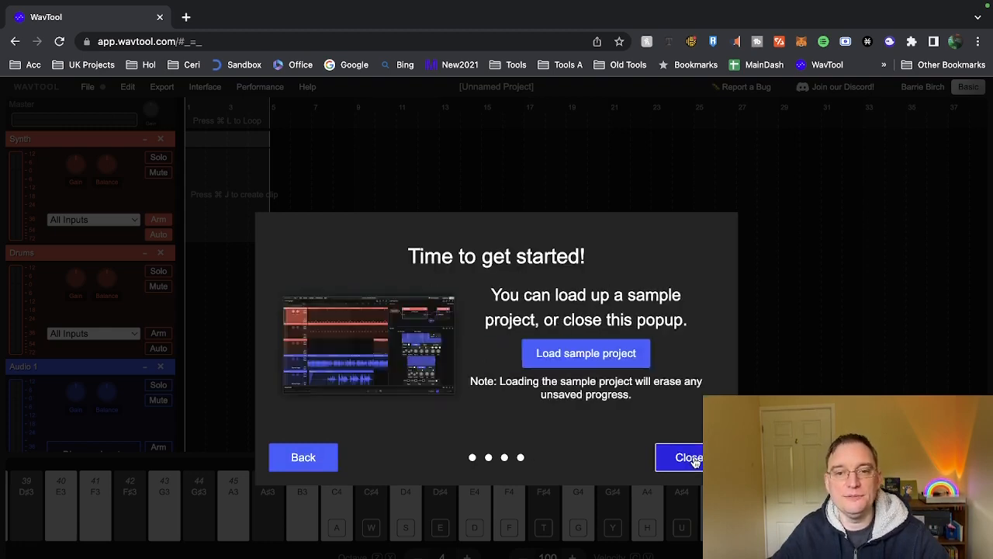
mouse_move(568, 284)
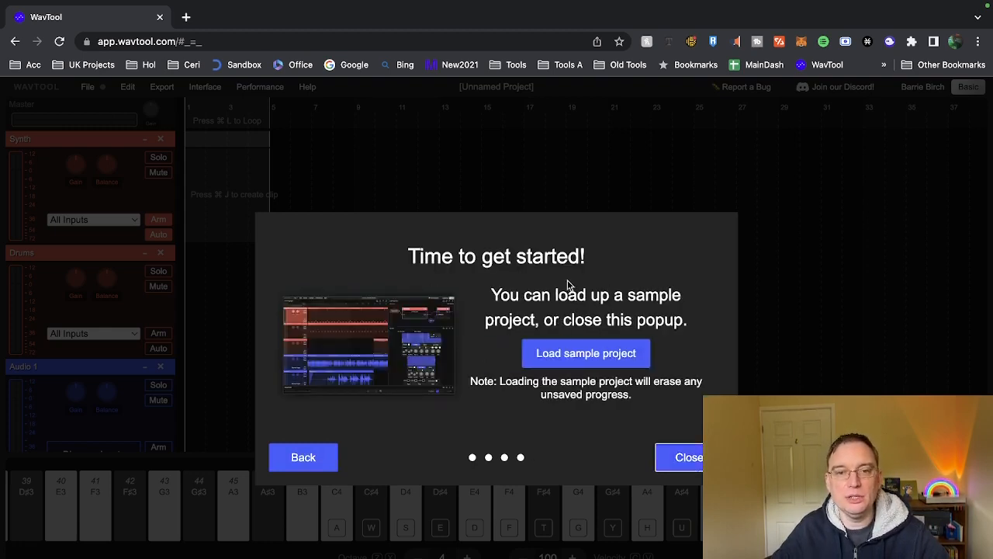
mouse_move(534, 310)
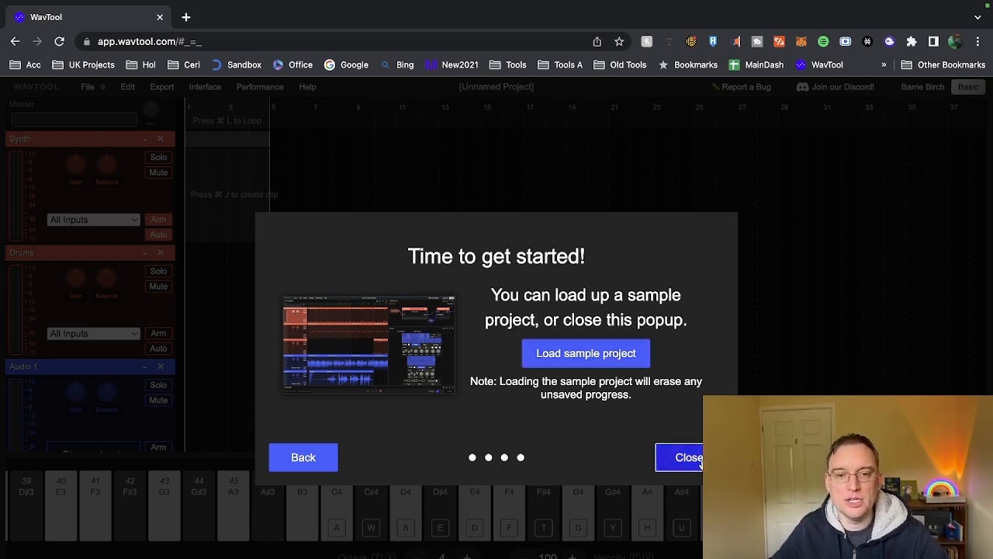
left_click(686, 456)
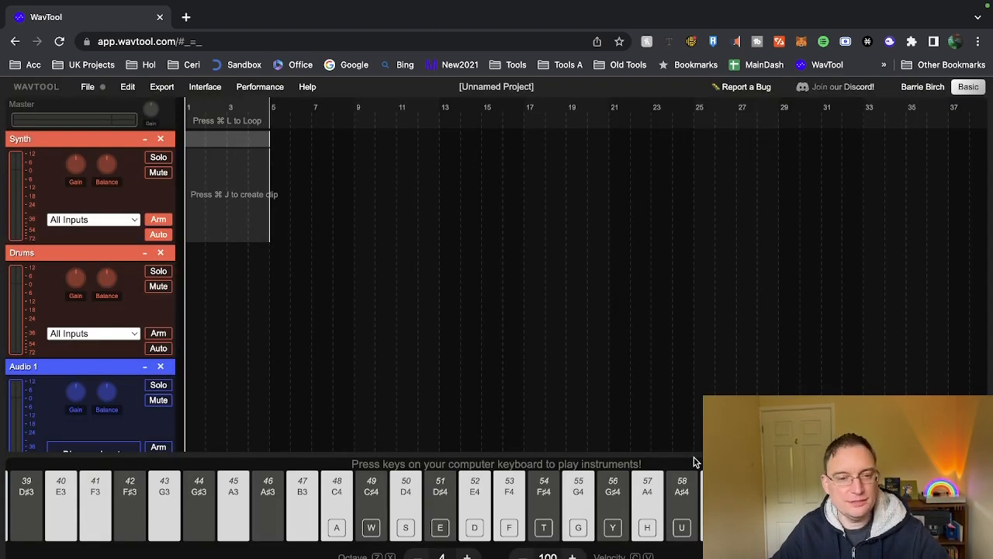
- Play notes W and E on the synth from the keyboard, then return to the project tab from the survey
key("W")
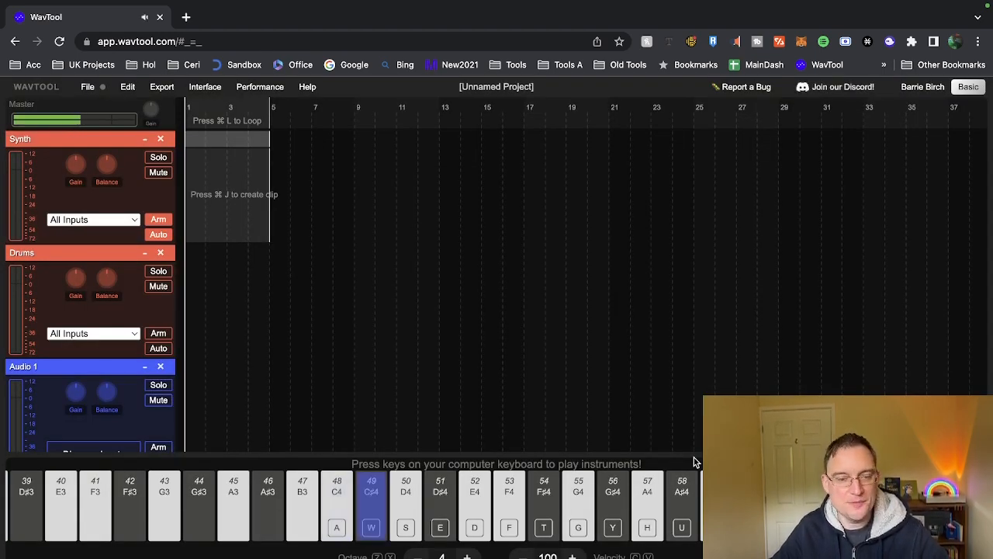
key("e")
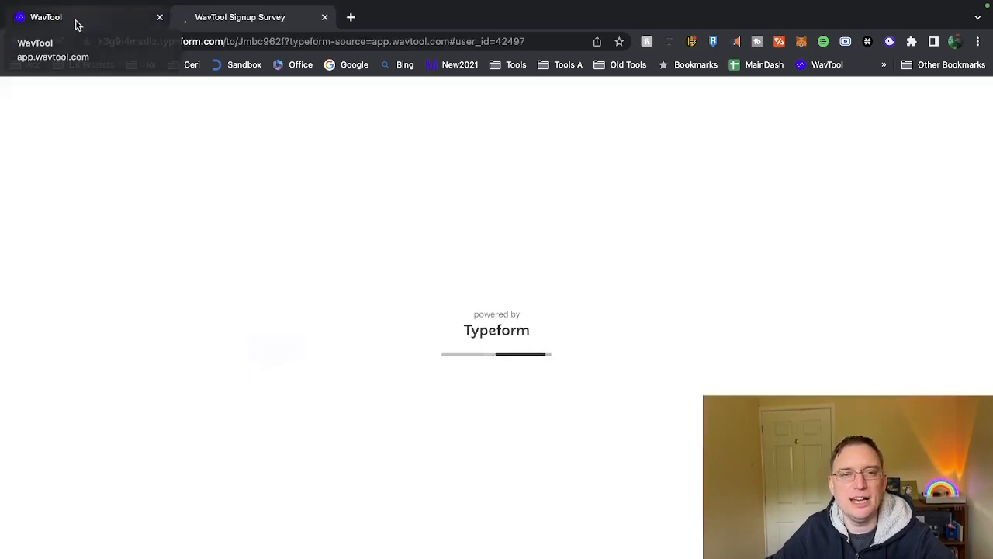
left_click(47, 17)
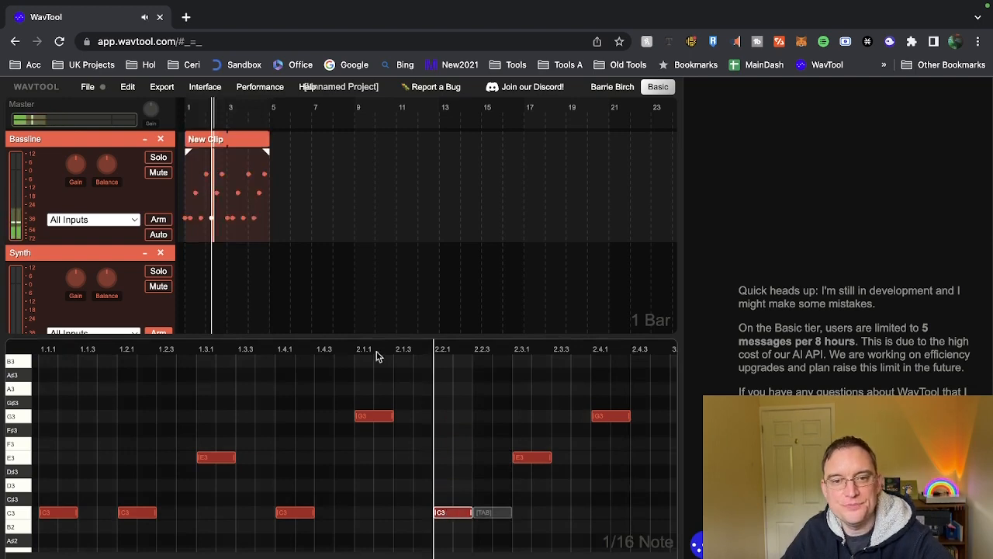
mouse_move(528, 350)
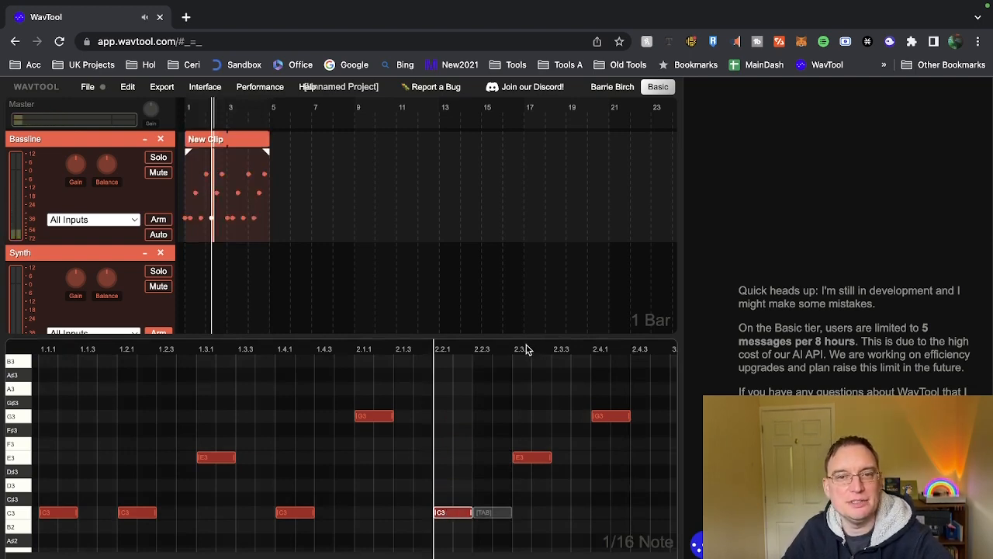
- Save the unnamed project as 'Test' via Save As
left_click(87, 87)
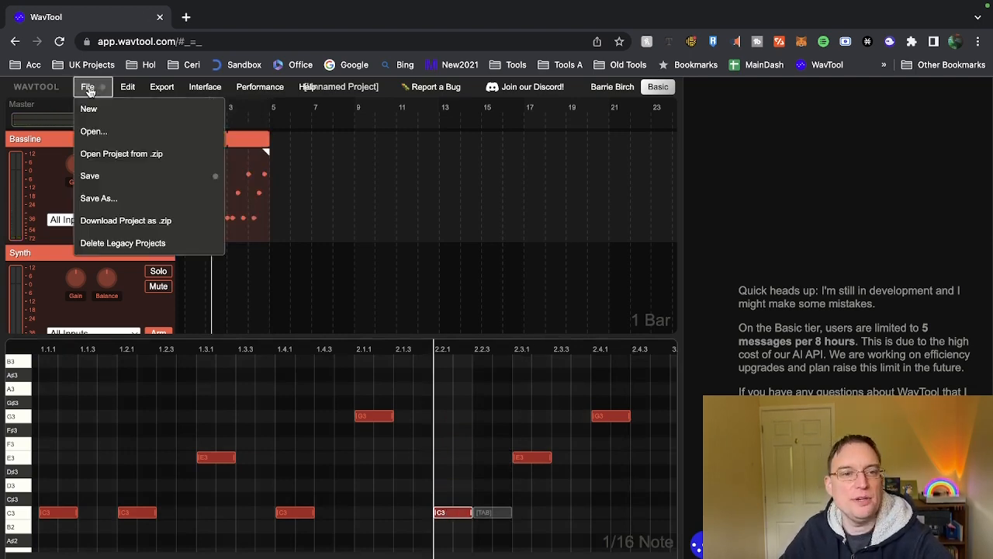
mouse_move(103, 134)
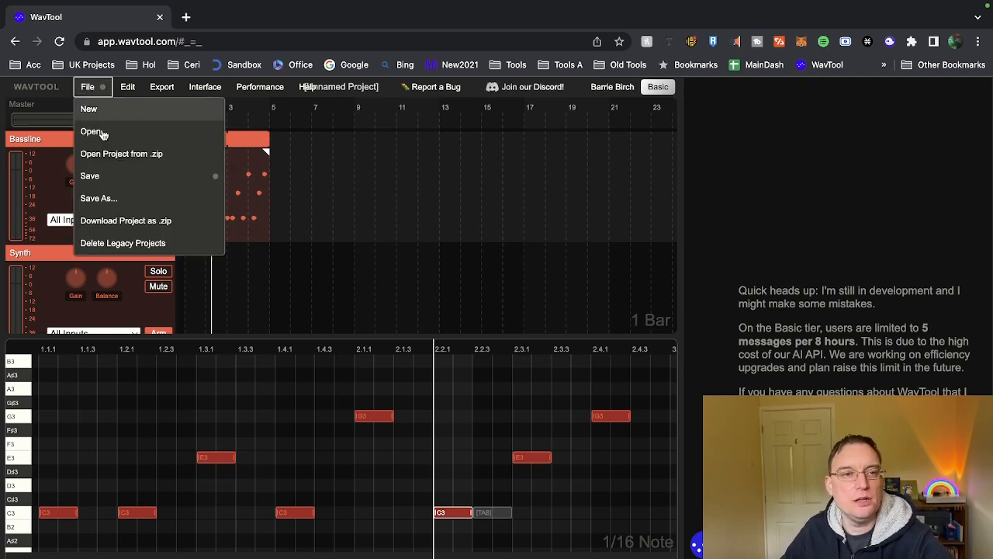
left_click(127, 87)
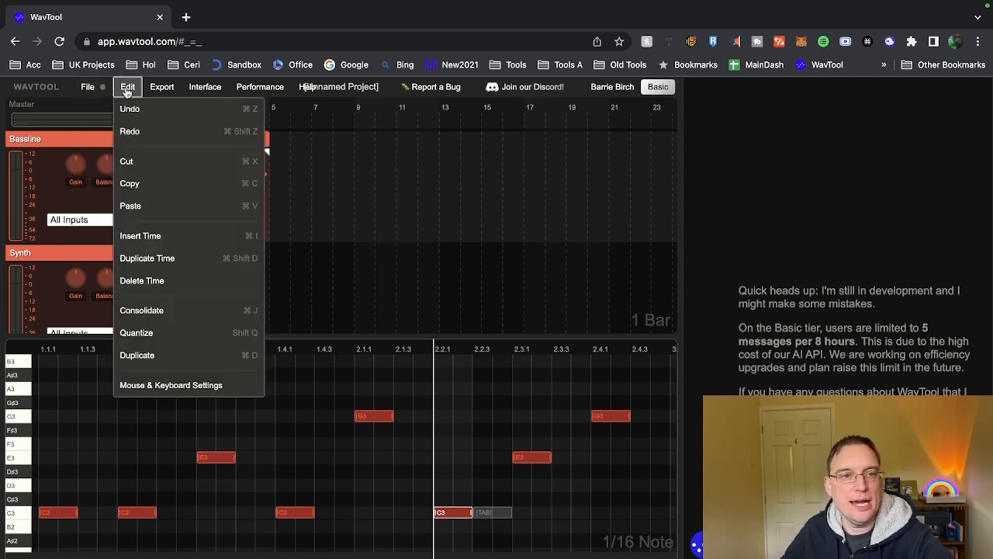
left_click(205, 87)
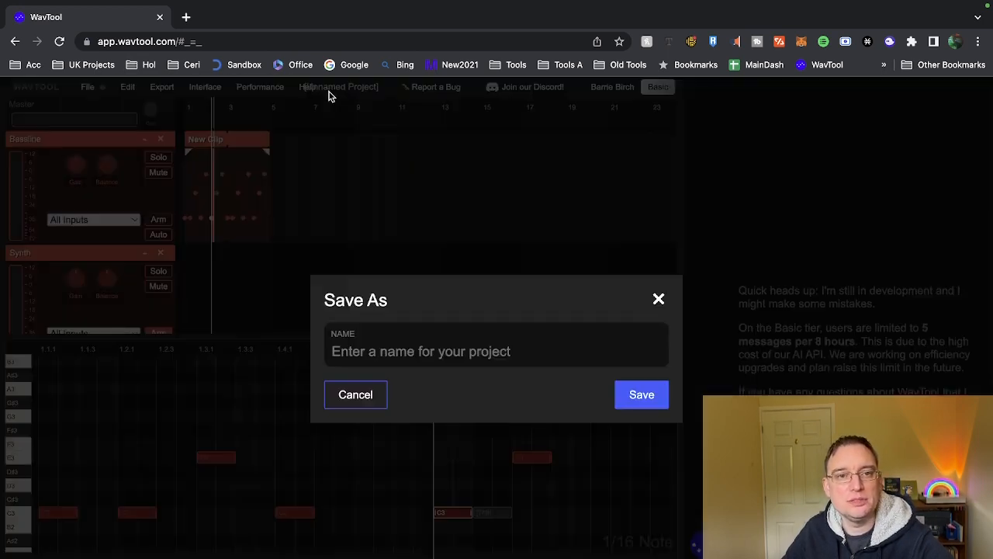
left_click(496, 351)
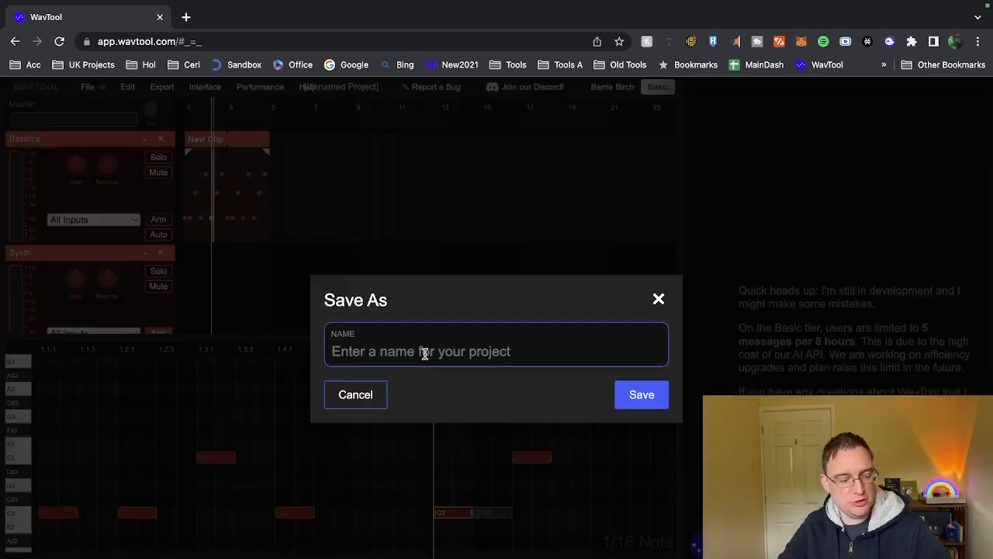
left_click(641, 394)
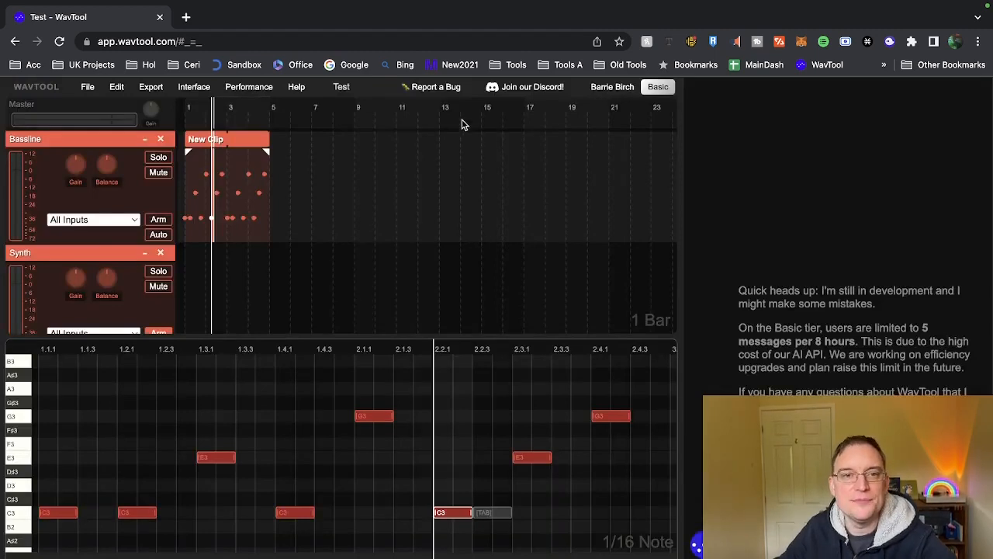
mouse_move(535, 386)
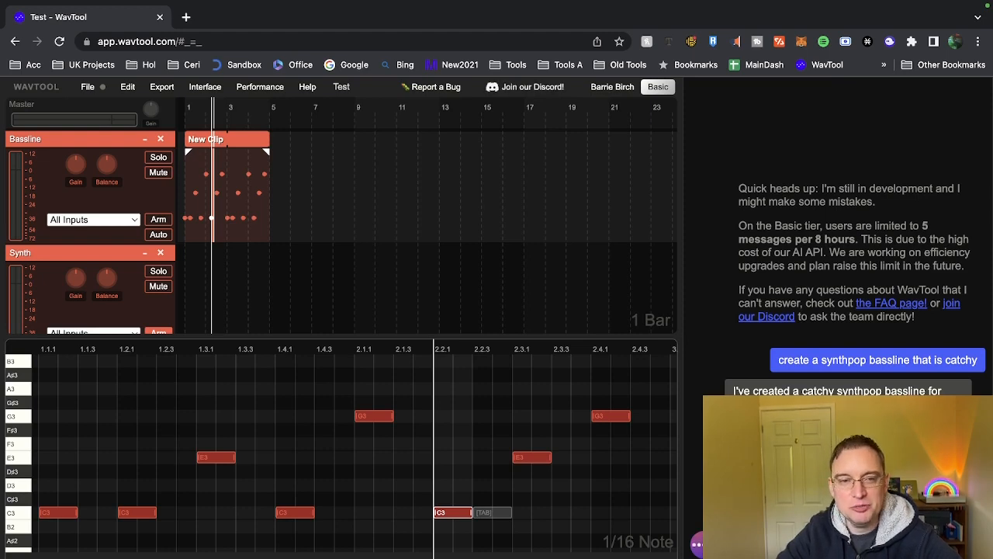
- Add Conductor's catchy synthpop bassline to the project as Bassline clips
right_click(225, 140)
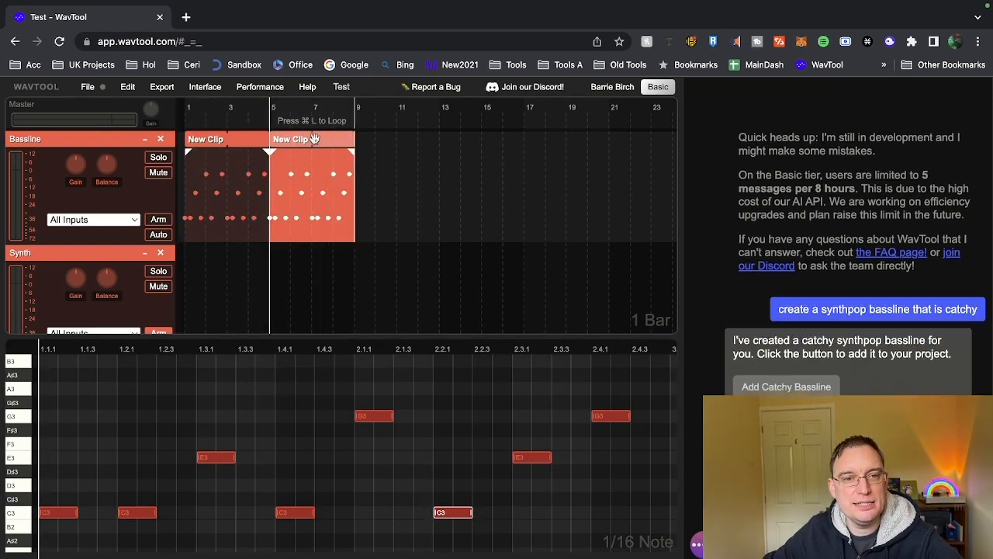
left_click(785, 386)
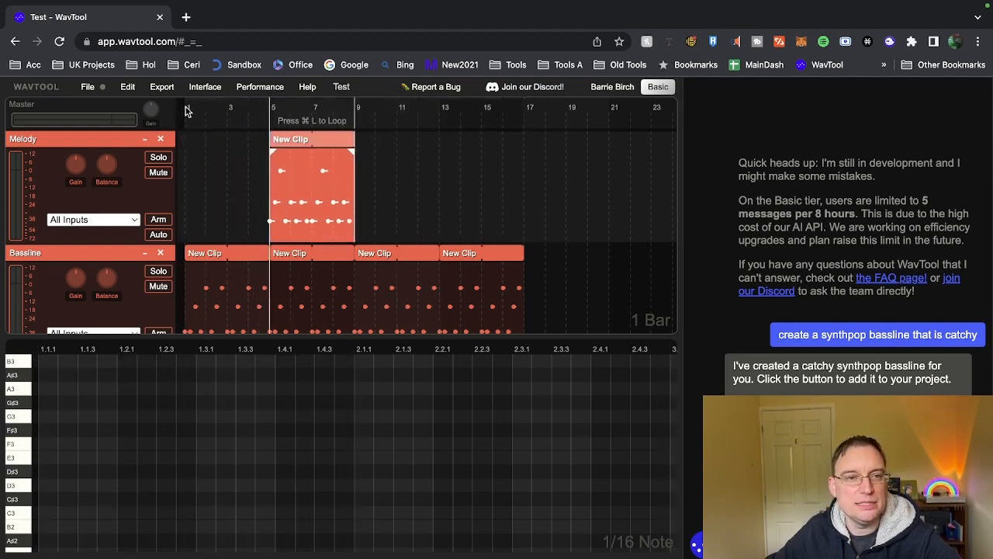
mouse_move(374, 232)
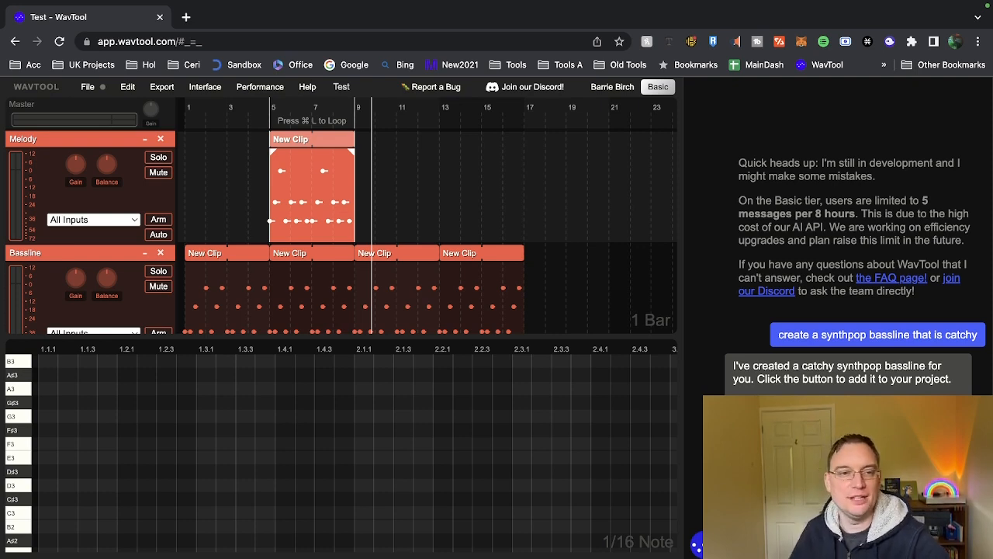
mouse_move(203, 336)
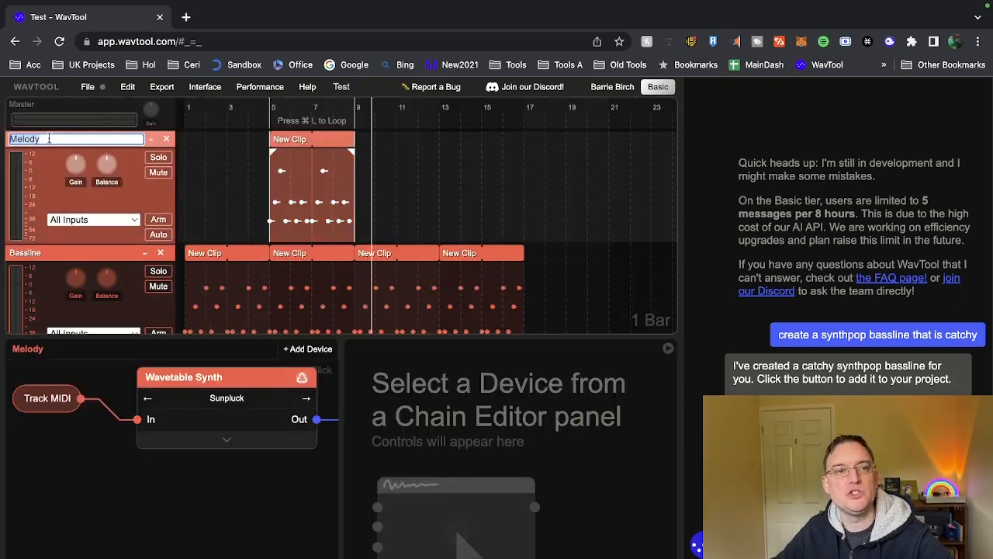
- Close the Melody track's device chain so the on-screen keyboard returns
left_click(25, 251)
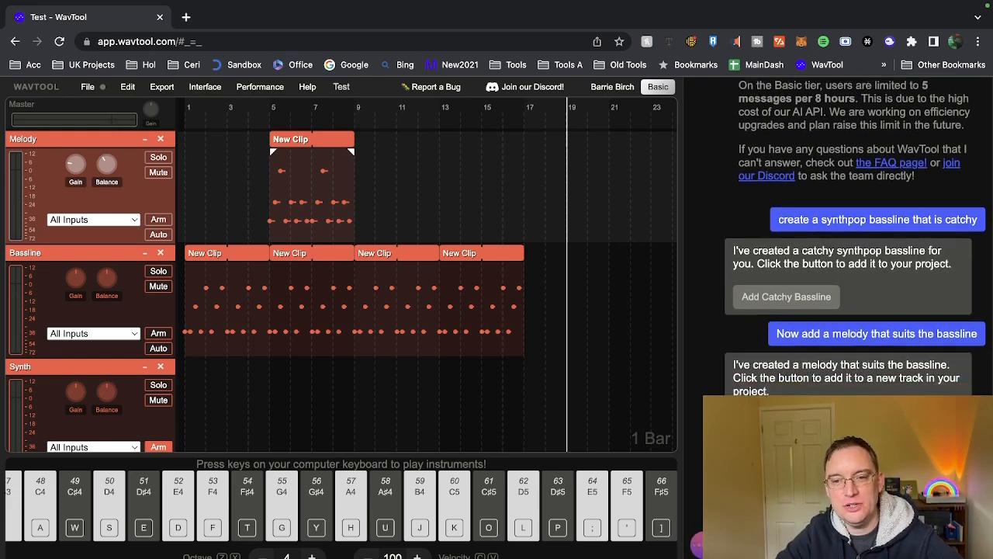
scroll("down", 3)
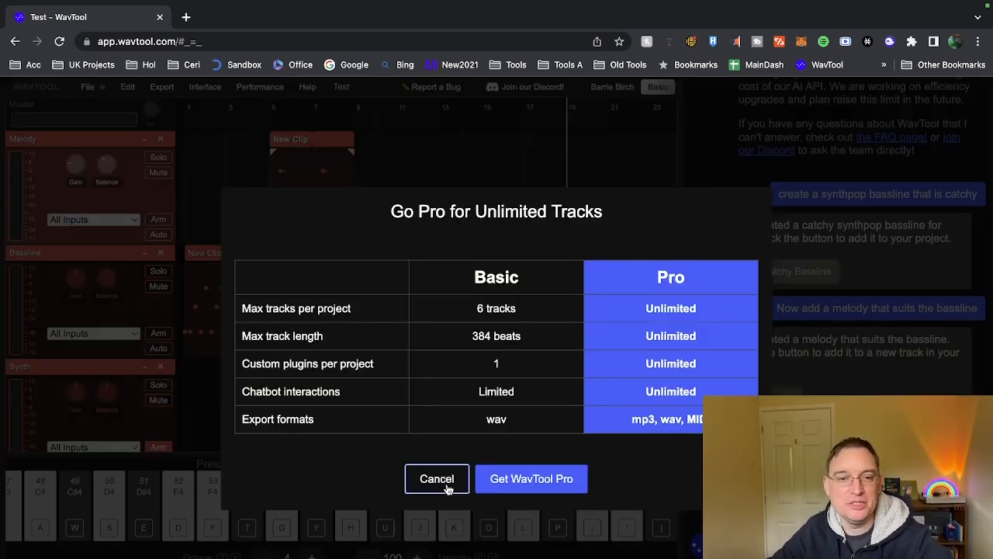
- Decline the Go Pro for Unlimited Tracks upgrade offer
left_click(531, 477)
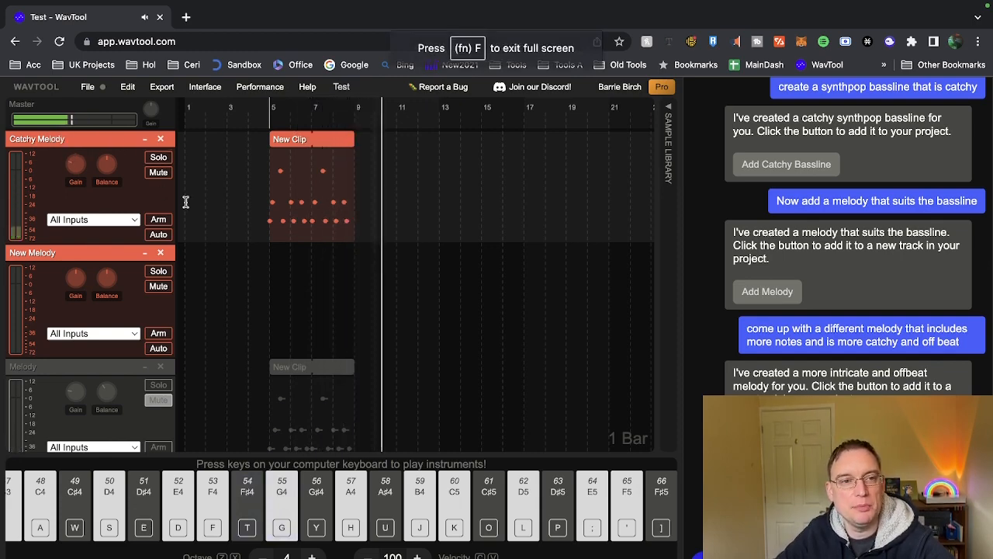
- Play a test note with the J key while Catchy Melody and New Melody stay active
key("j")
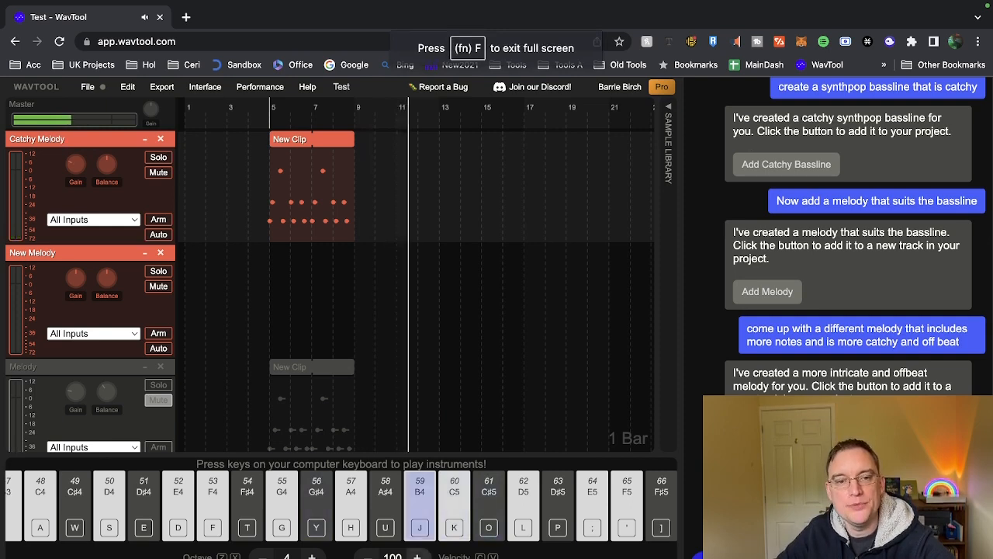
- Generate a 'lady gaga' sample in the Sample Generator and accept it into the sample list
left_click(667, 142)
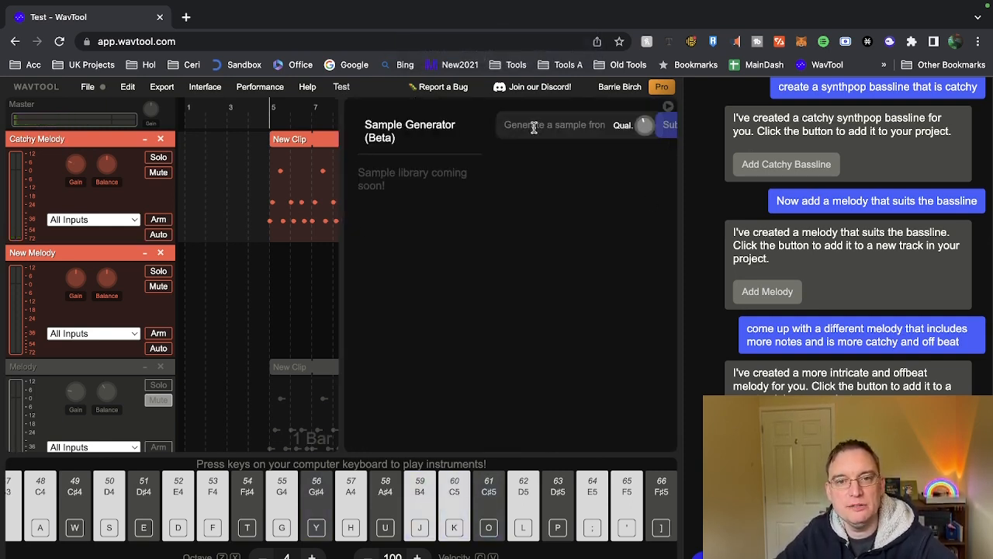
type("lady gaga")
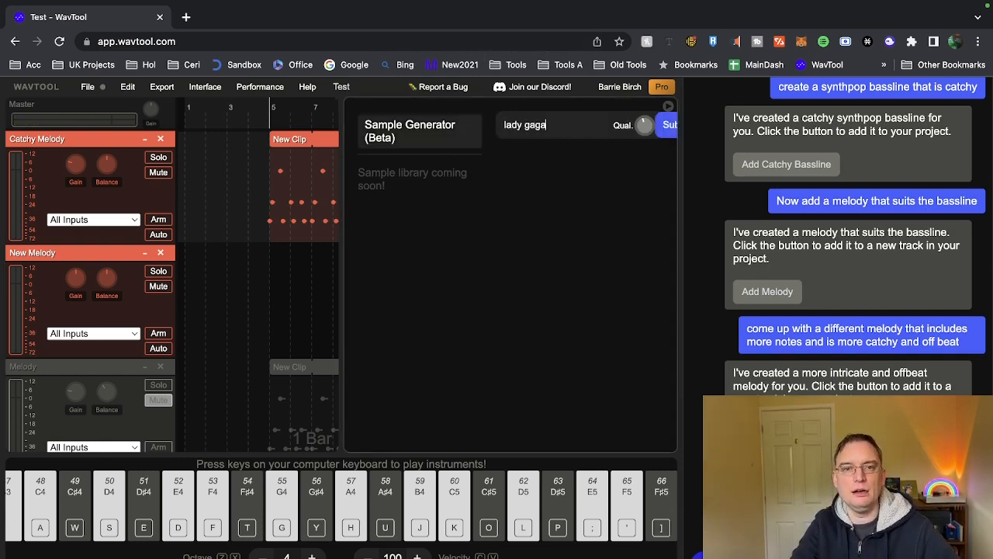
left_click(667, 124)
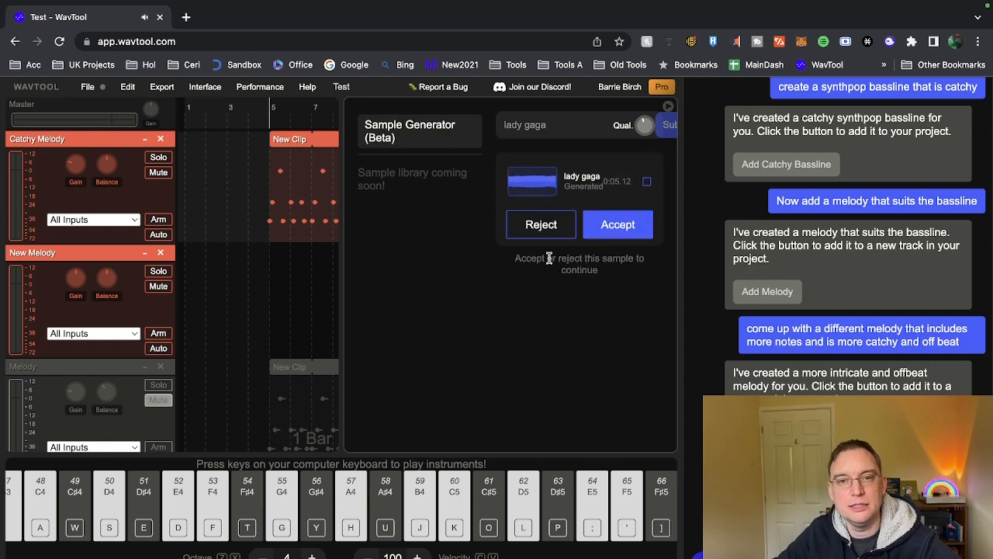
left_click(618, 223)
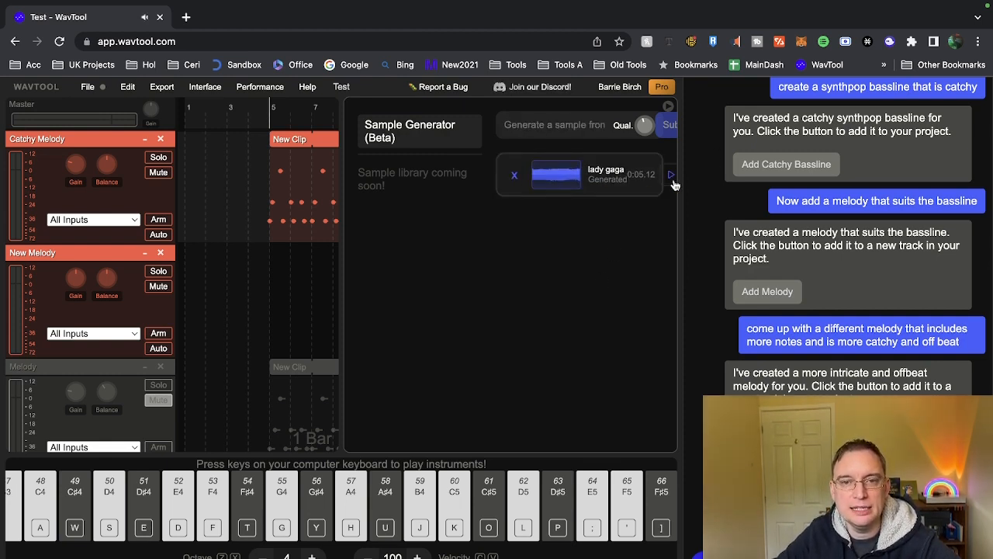
- Drag the lady gaga sample onto the timeline as a new audio track clip at the start
left_click_drag(555, 174, 264, 295)
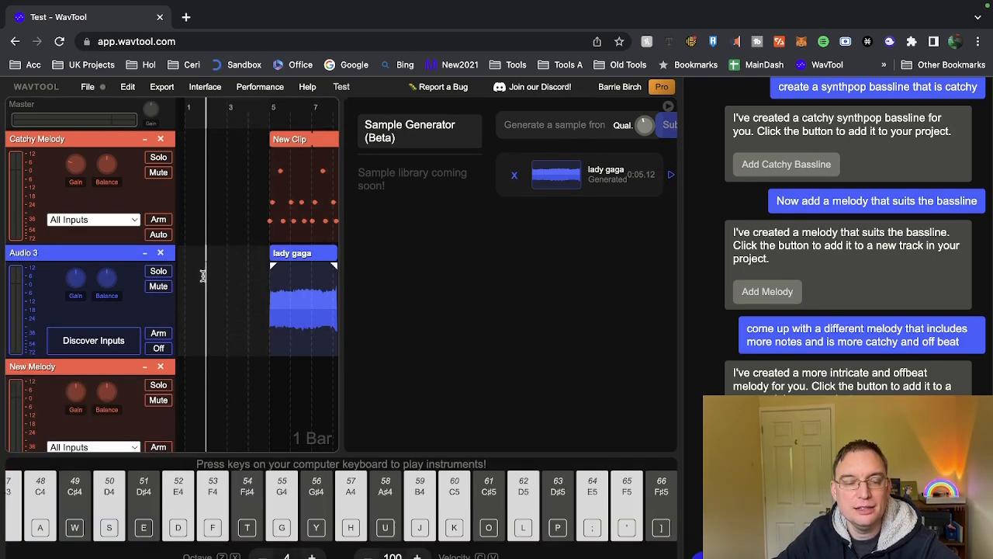
mouse_move(267, 116)
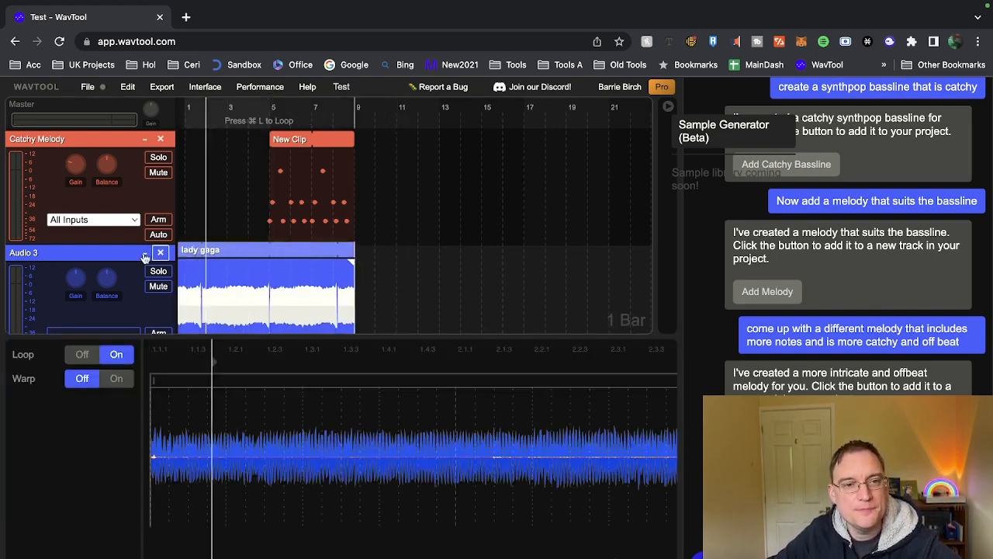
left_click(785, 165)
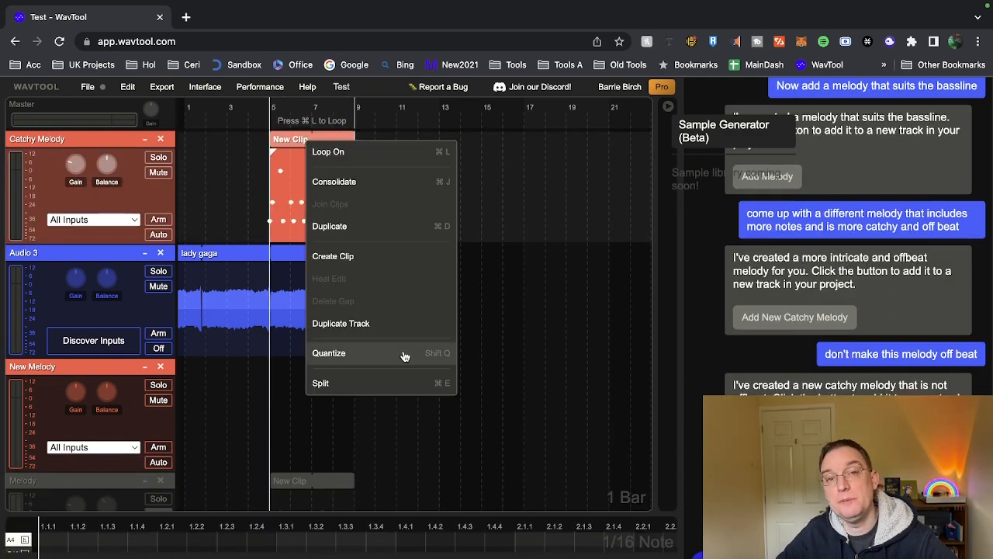
mouse_move(341, 365)
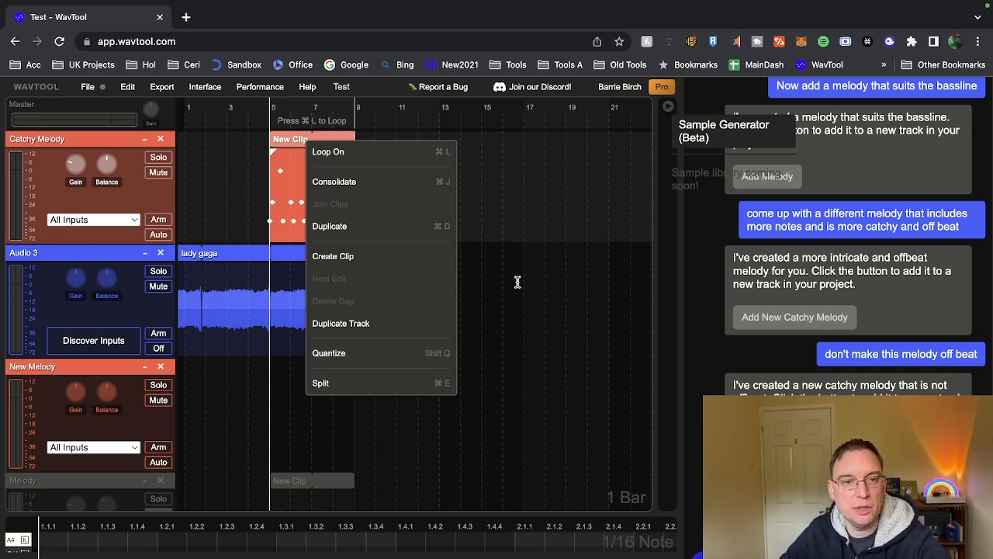
mouse_move(333, 182)
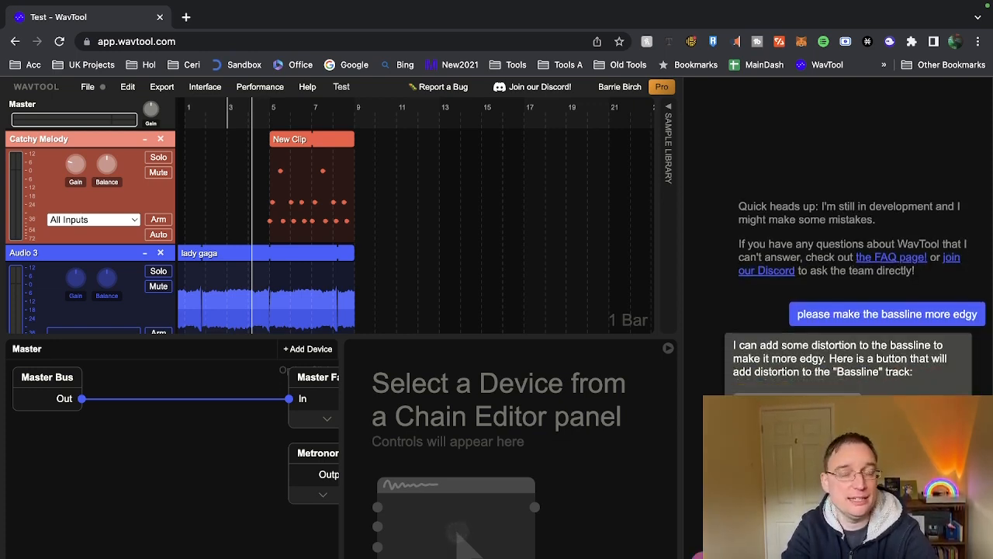
- Ask Conductor 'now add a reverb effect to the melody' after the edgier bassline request
scroll("down", 3)
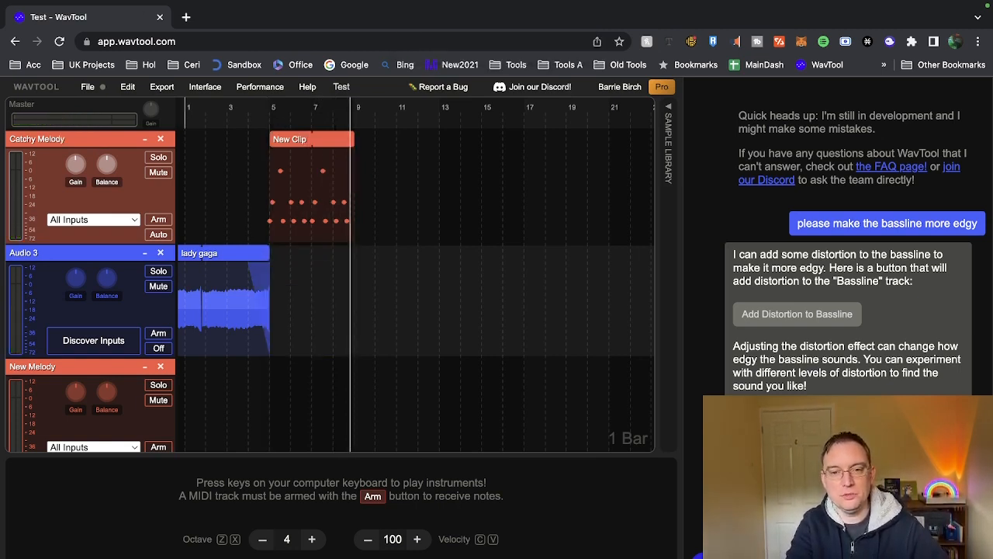
type("now add a reverb effect to the melody")
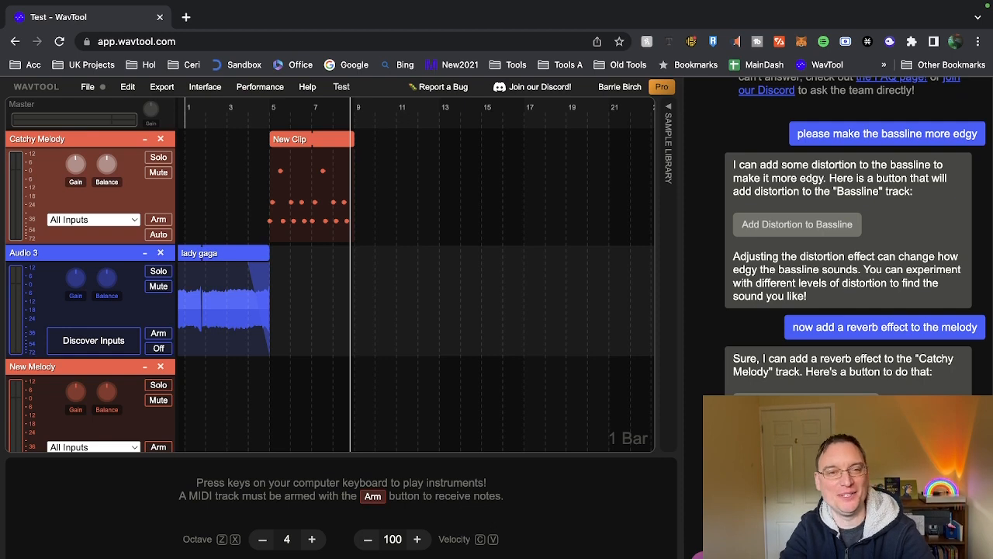
- Scroll the chat down to Conductor's 'Add Reverb to Catchy Melody' offer
scroll("down", 3)
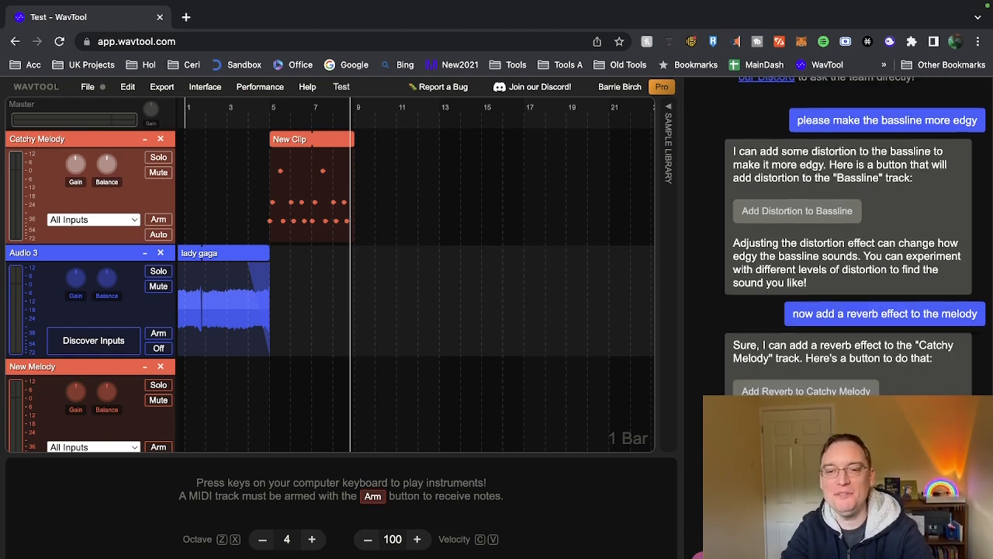
scroll("down", 3)
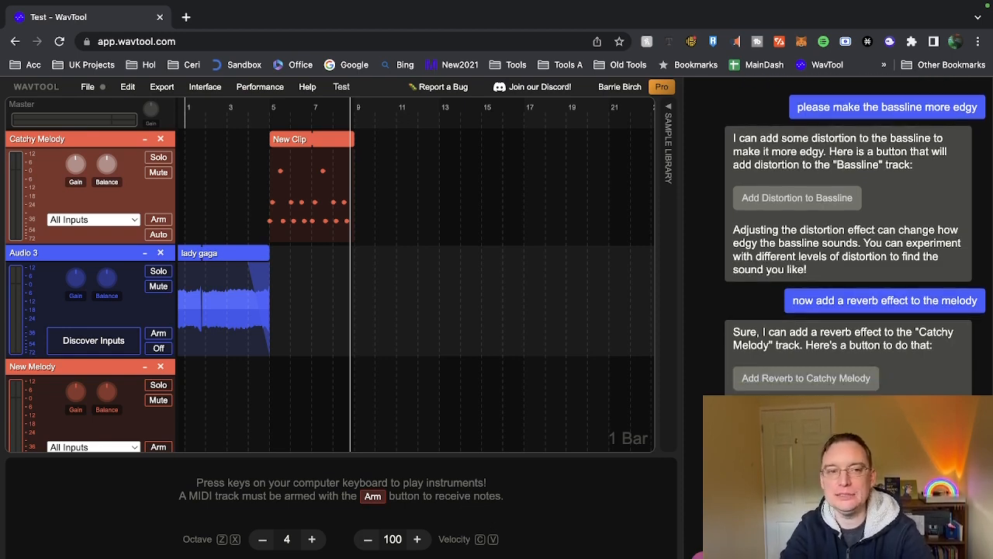
scroll("down", 3)
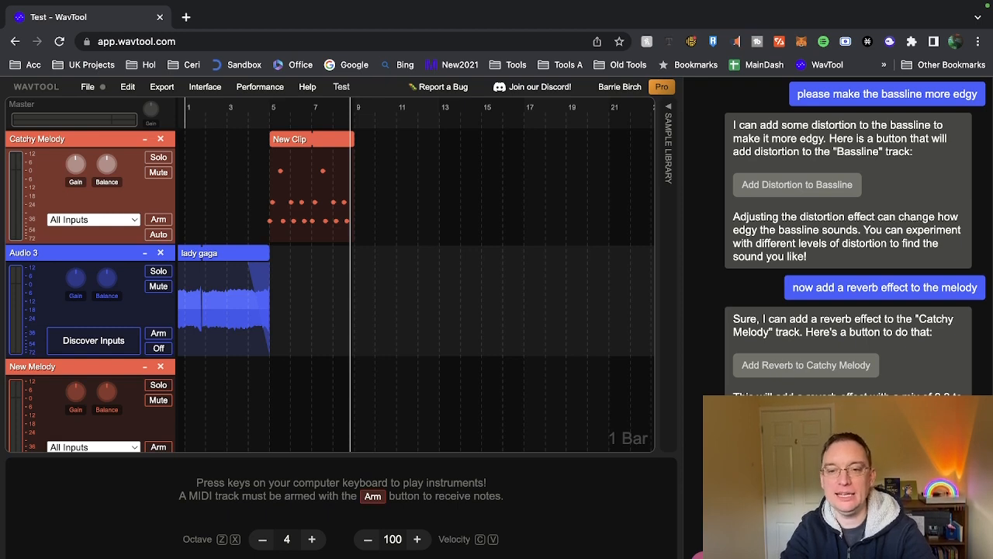
scroll("down", 3)
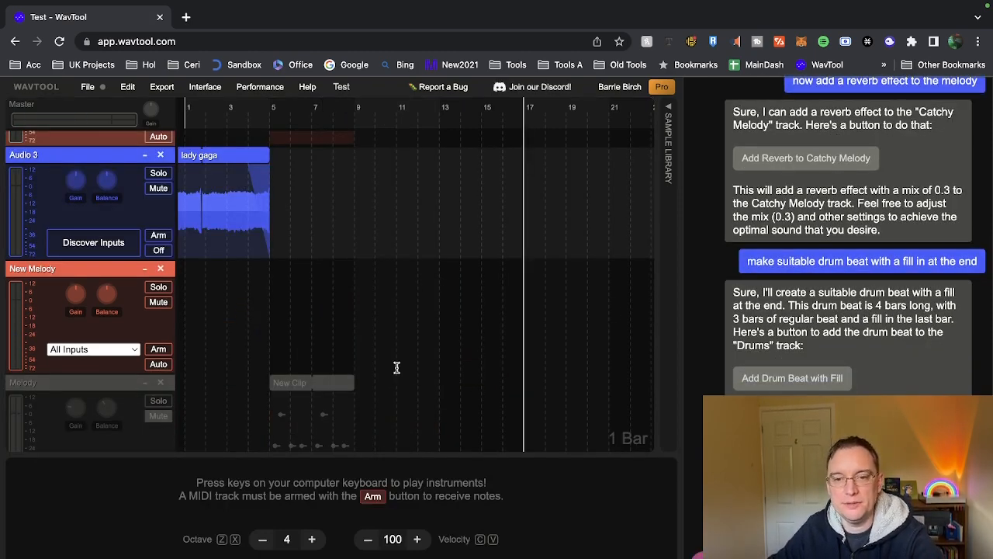
- Add the drum beat with a fill at the end onto a new Drums track
scroll("down", 3)
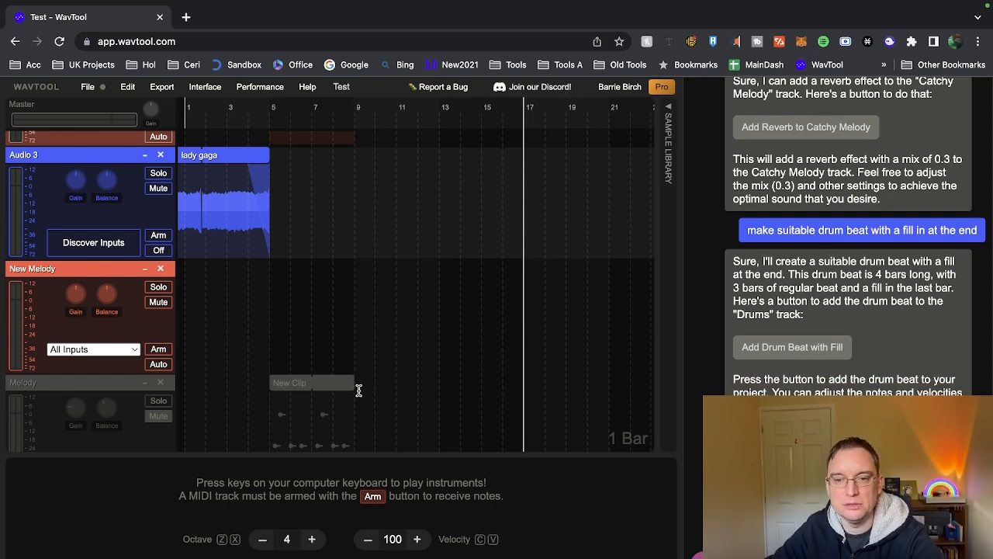
mouse_move(388, 377)
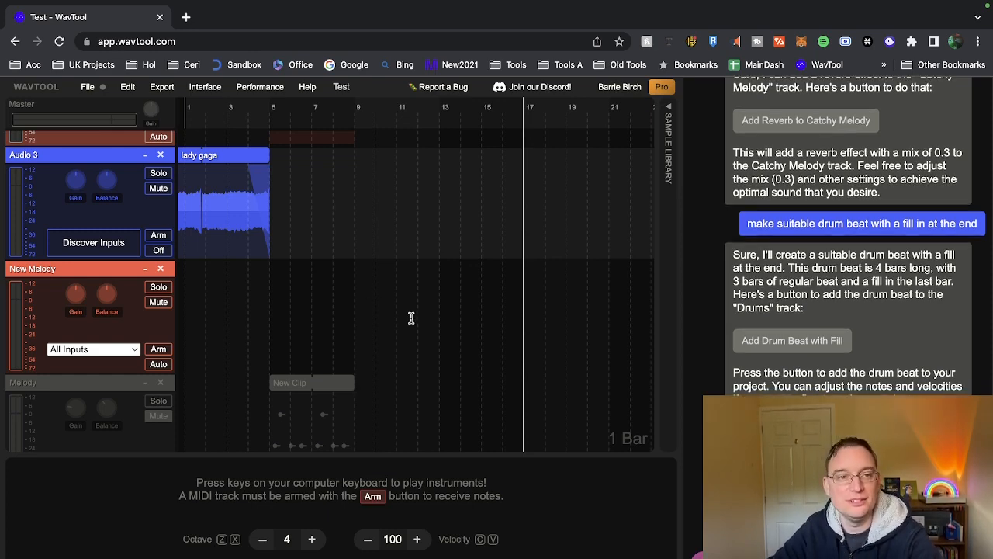
left_click(791, 340)
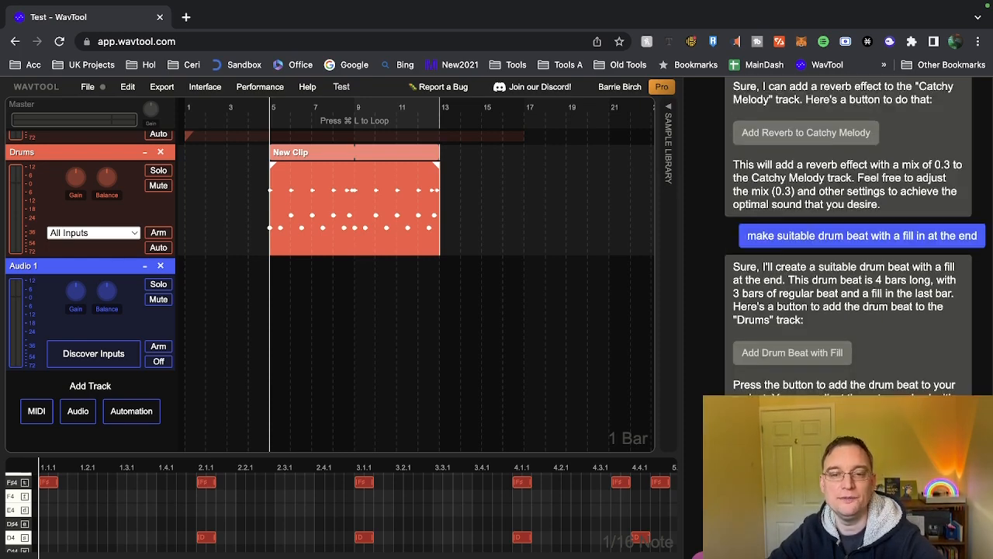
- Scroll the chat down to Conductor's 'Add Complex Drum Beat' offer for the Drums track
scroll("down", 3)
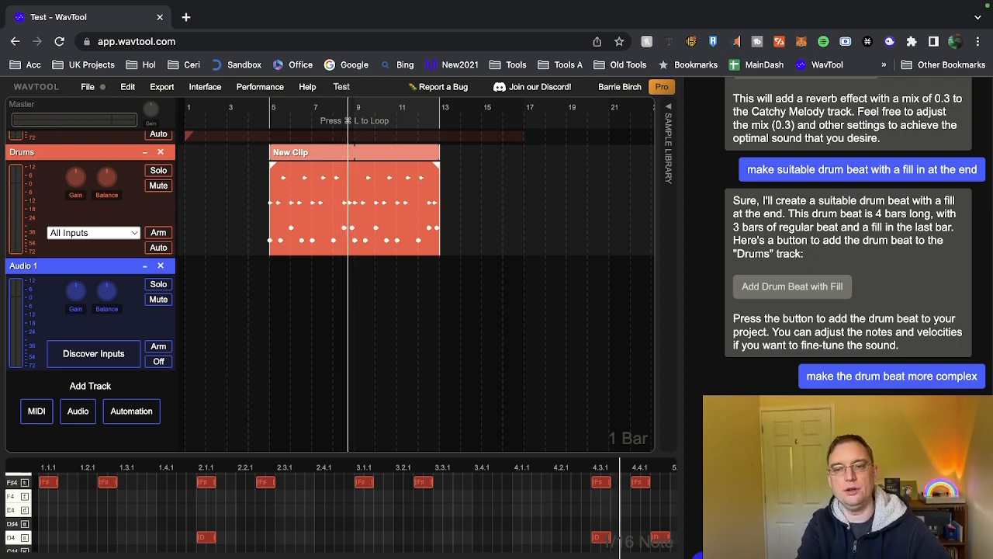
scroll("down", 3)
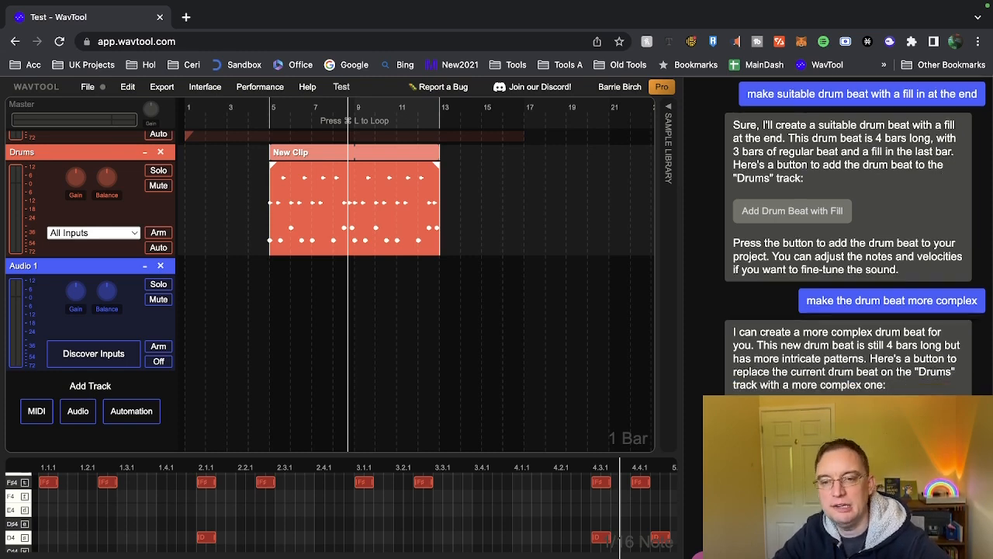
scroll("down", 3)
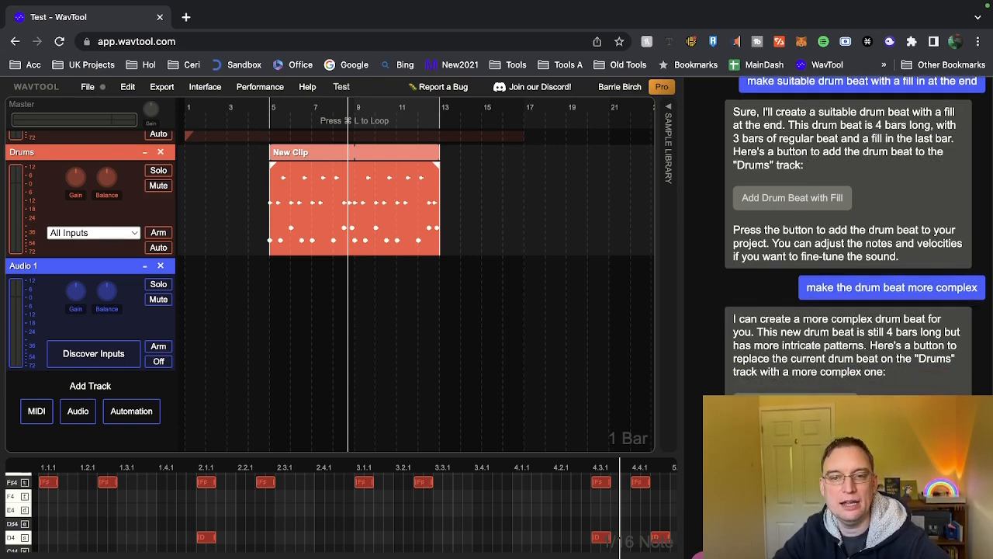
scroll("down", 3)
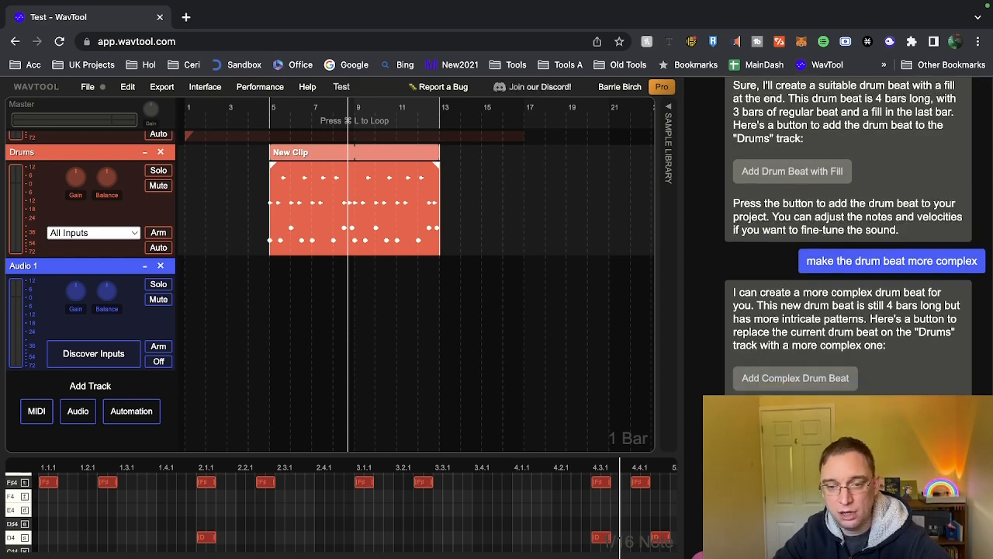
scroll("down", 3)
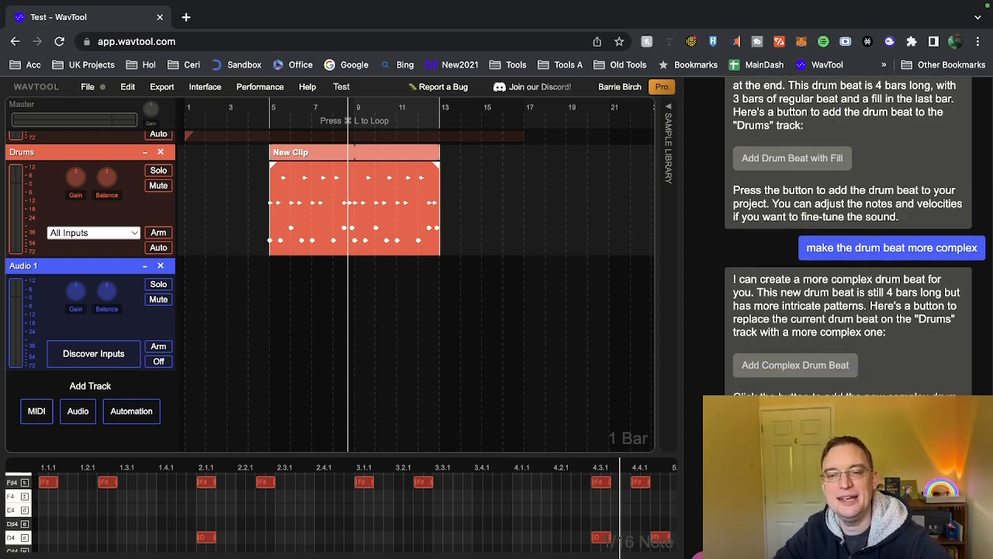
scroll("down", 3)
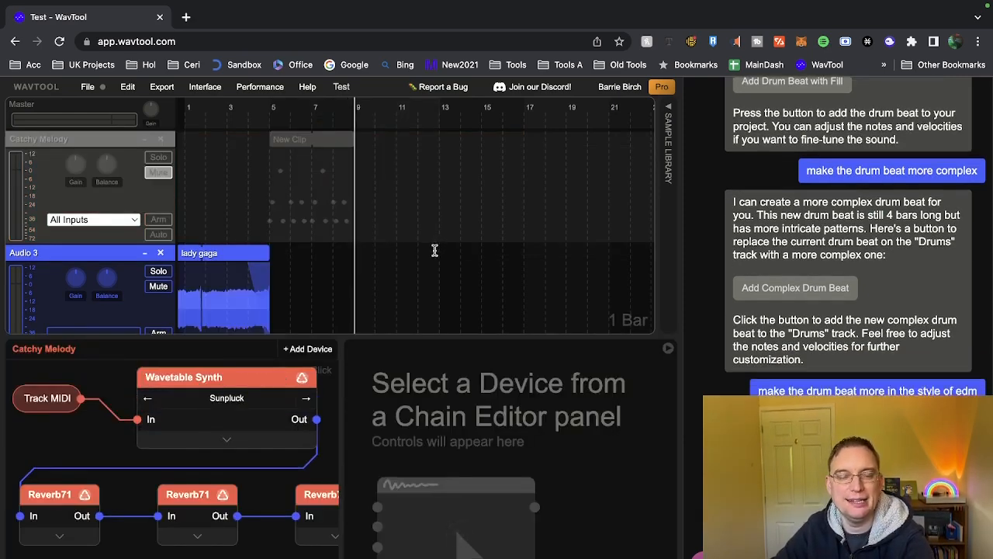
- Apply the EDM-style drum beat and scroll to the denser Drums track clip
left_click(795, 287)
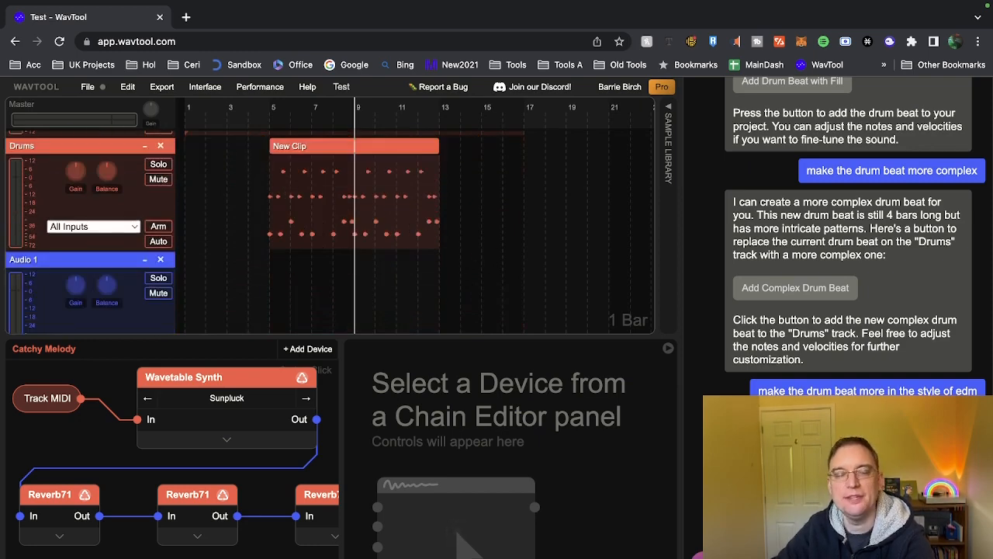
scroll("down", 3)
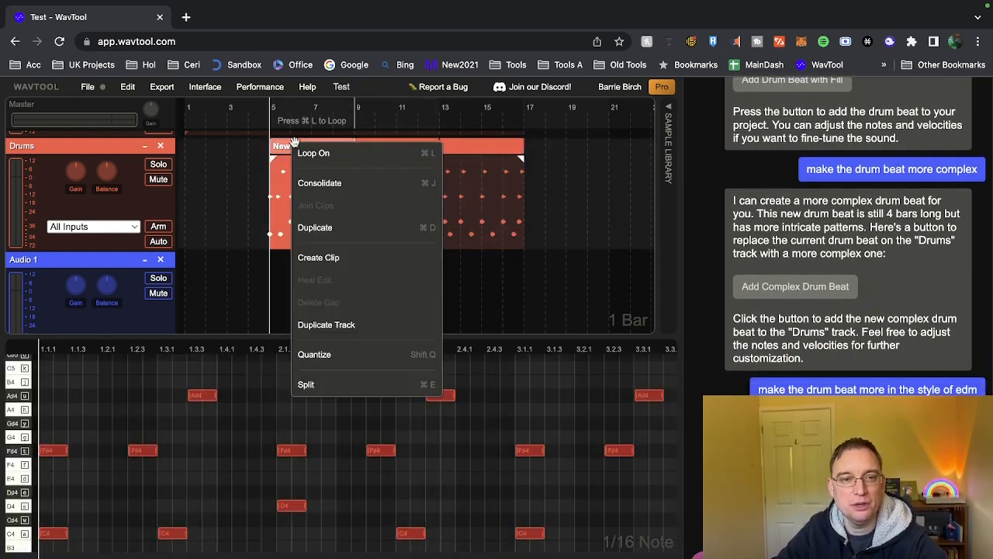
scroll("down", 3)
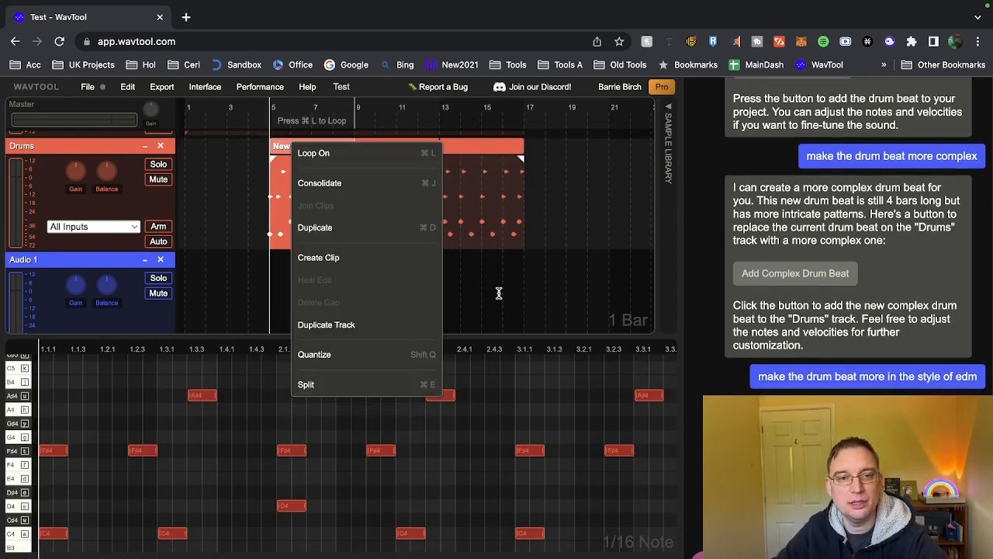